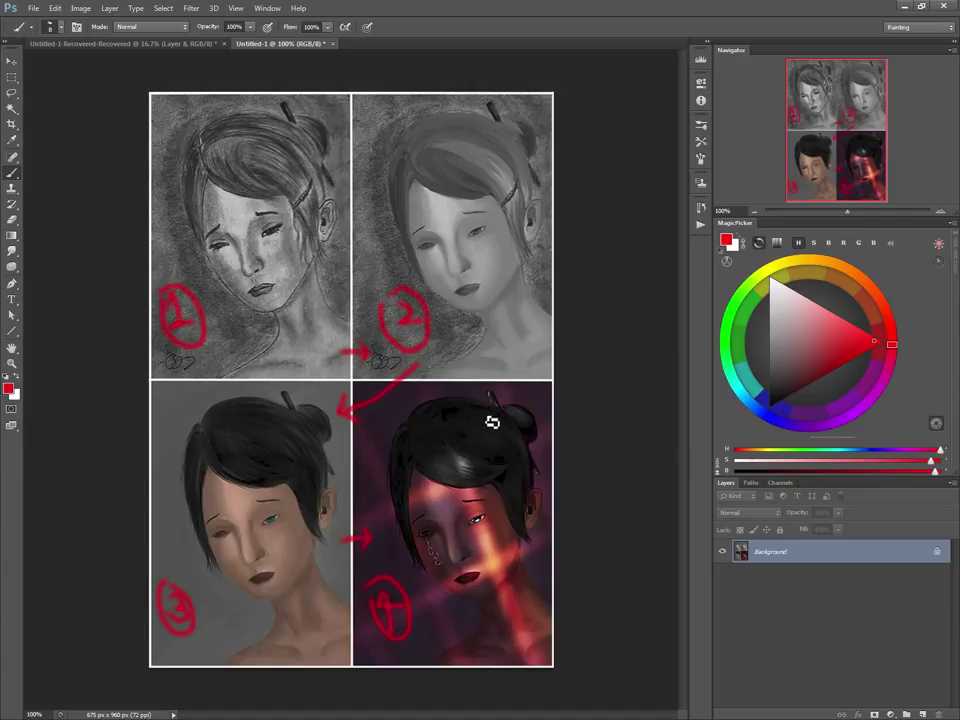
{"action": "mouse_move", "coordinate": [367, 442]}
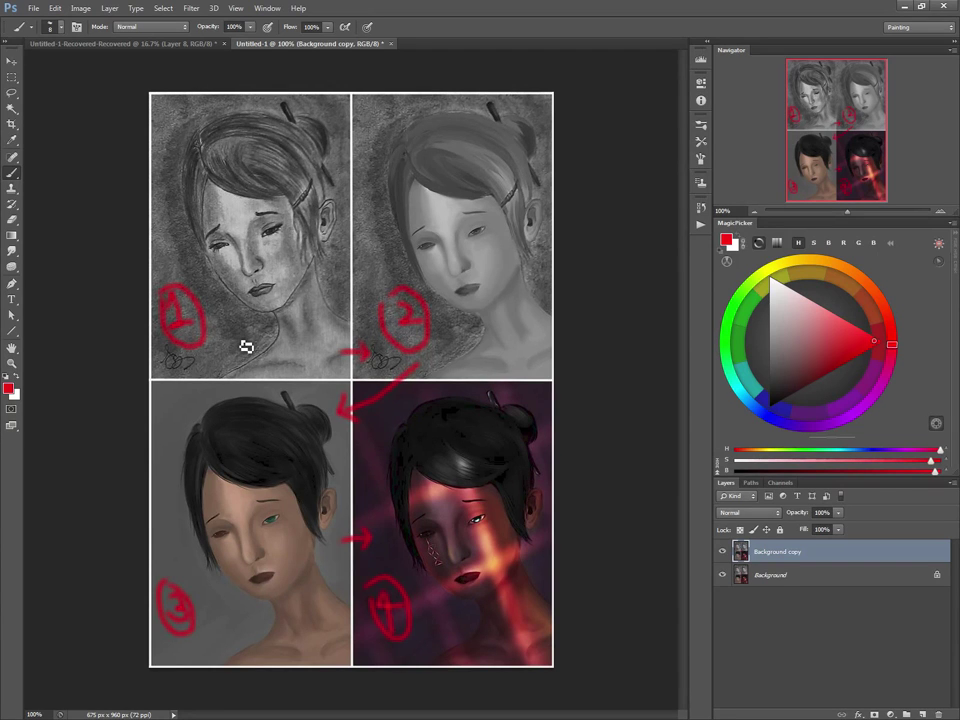
{"action": "mouse_move", "coordinate": [235, 296]}
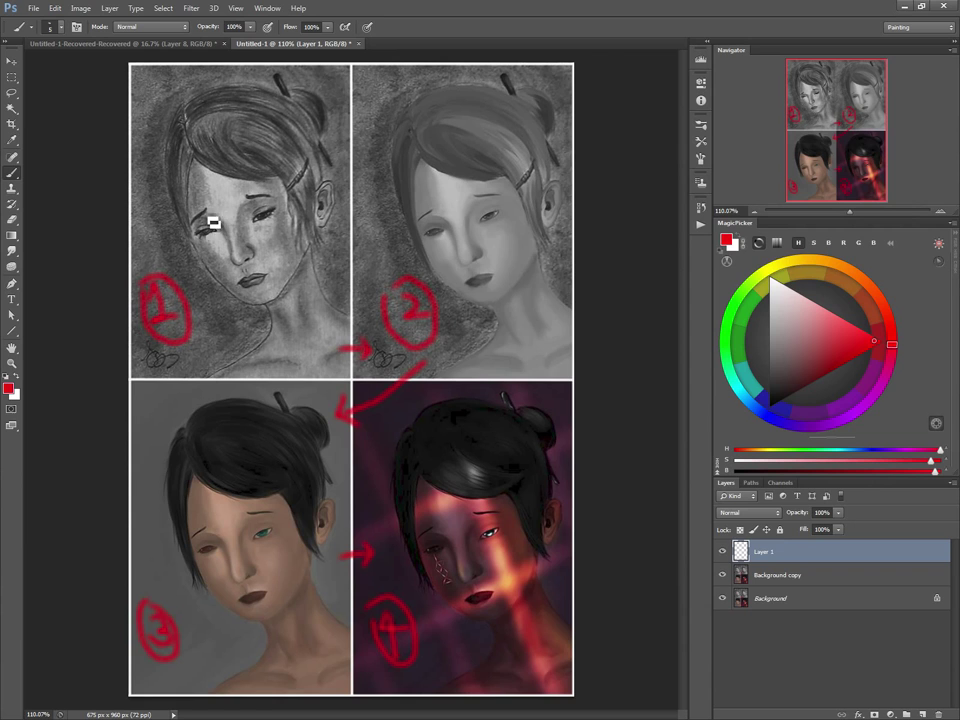
{"action": "mouse_move", "coordinate": [227, 222]}
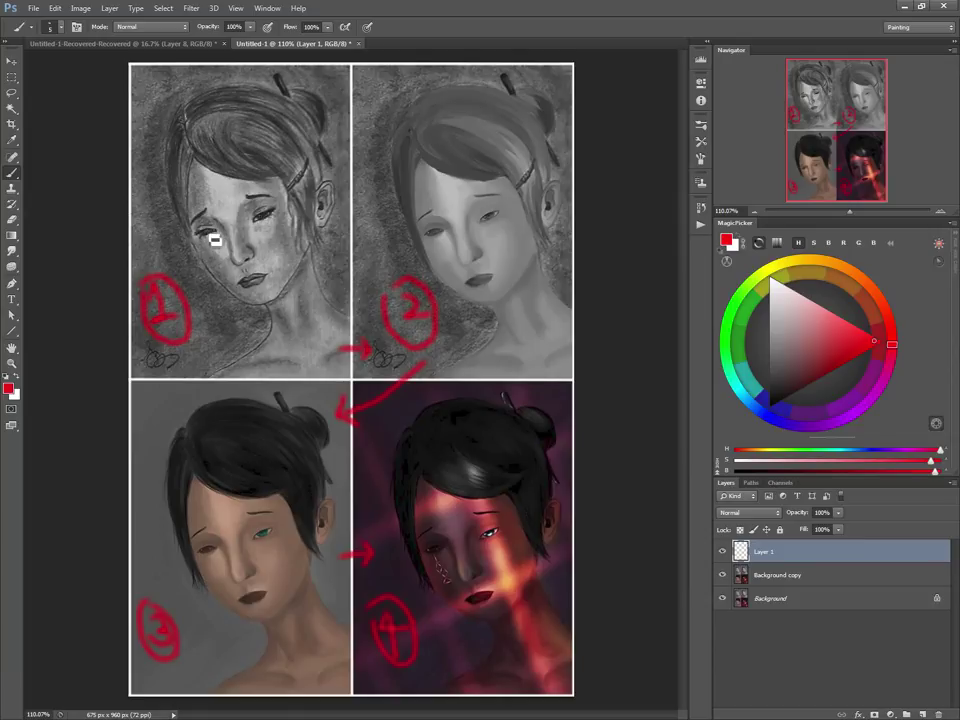
- Draw trial red strokes down panel 1's cheek on the new top layer
{"action": "left_click_drag", "start_coordinate": [213, 235], "coordinate": [218, 270]}
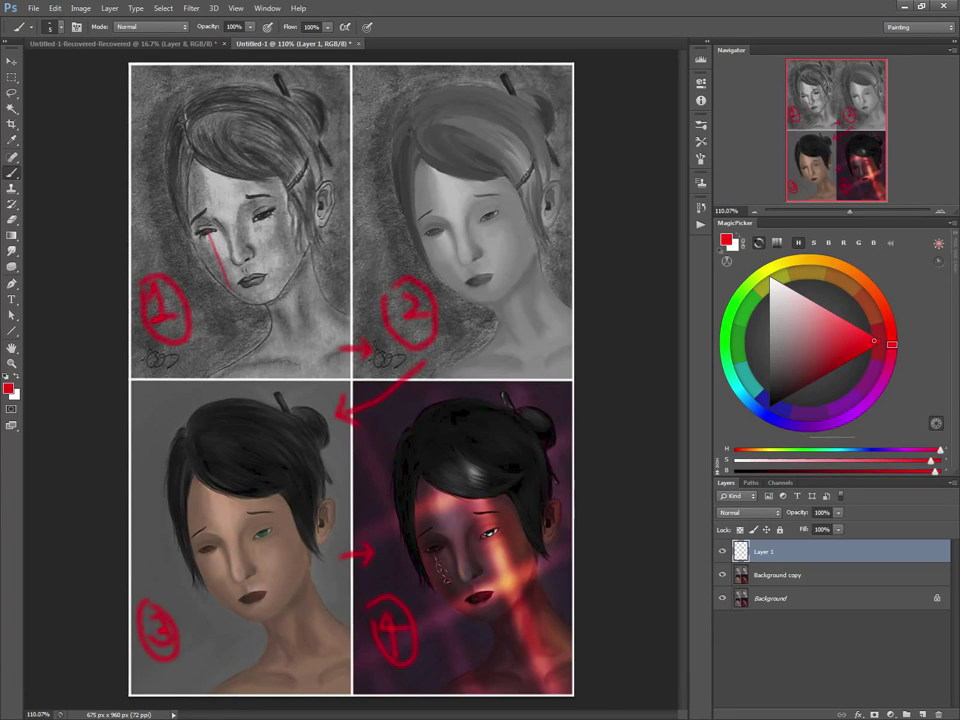
{"action": "left_click_drag", "start_coordinate": [245, 230], "coordinate": [255, 265]}
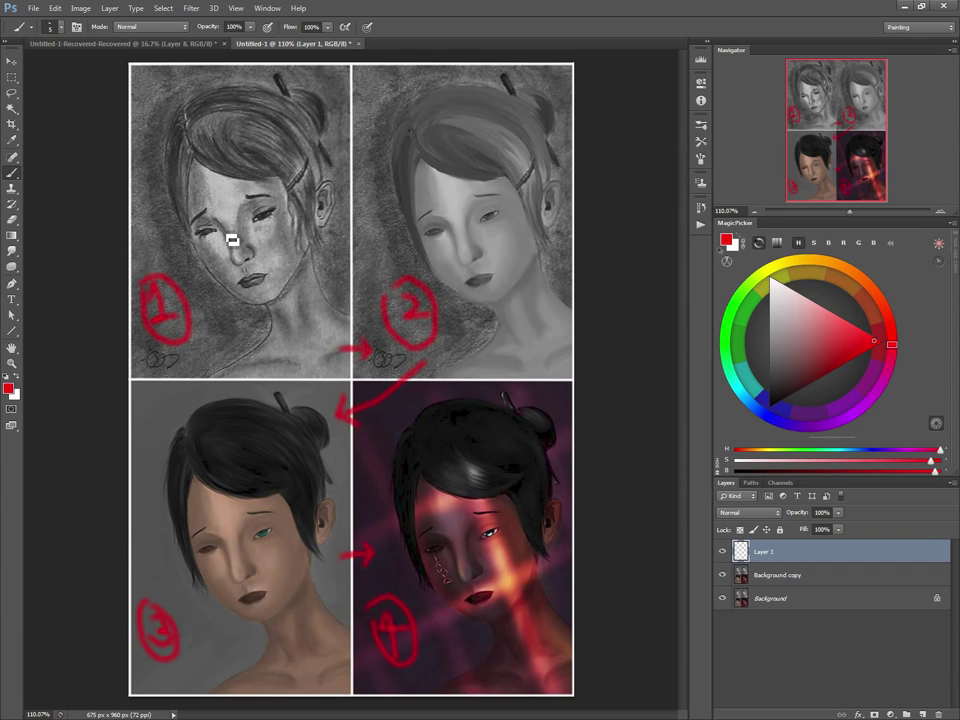
{"action": "mouse_move", "coordinate": [232, 241]}
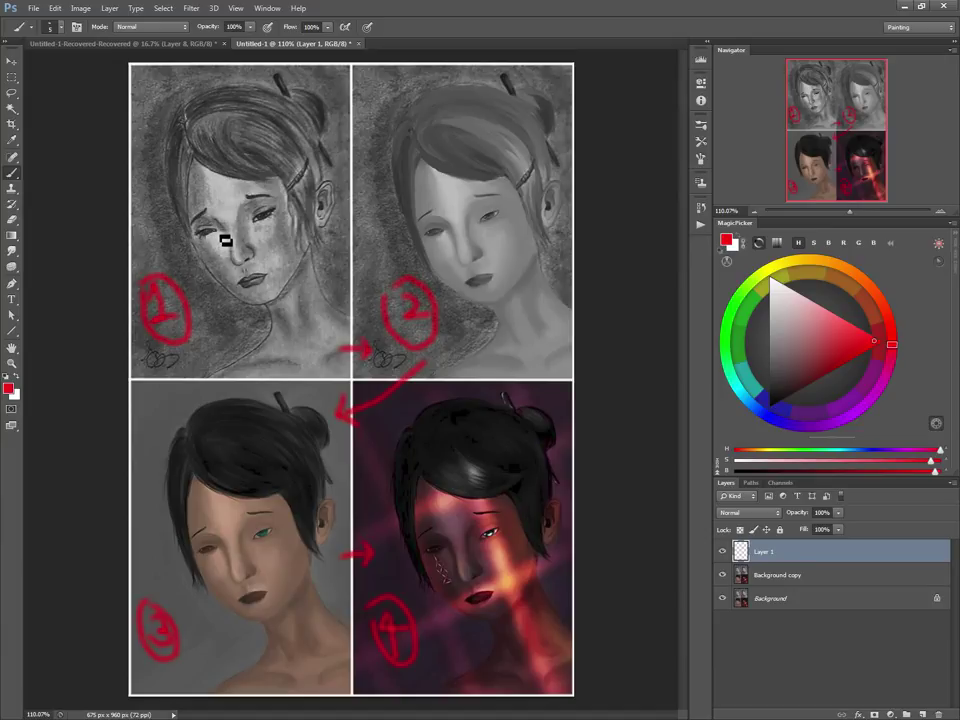
{"action": "mouse_move", "coordinate": [227, 258]}
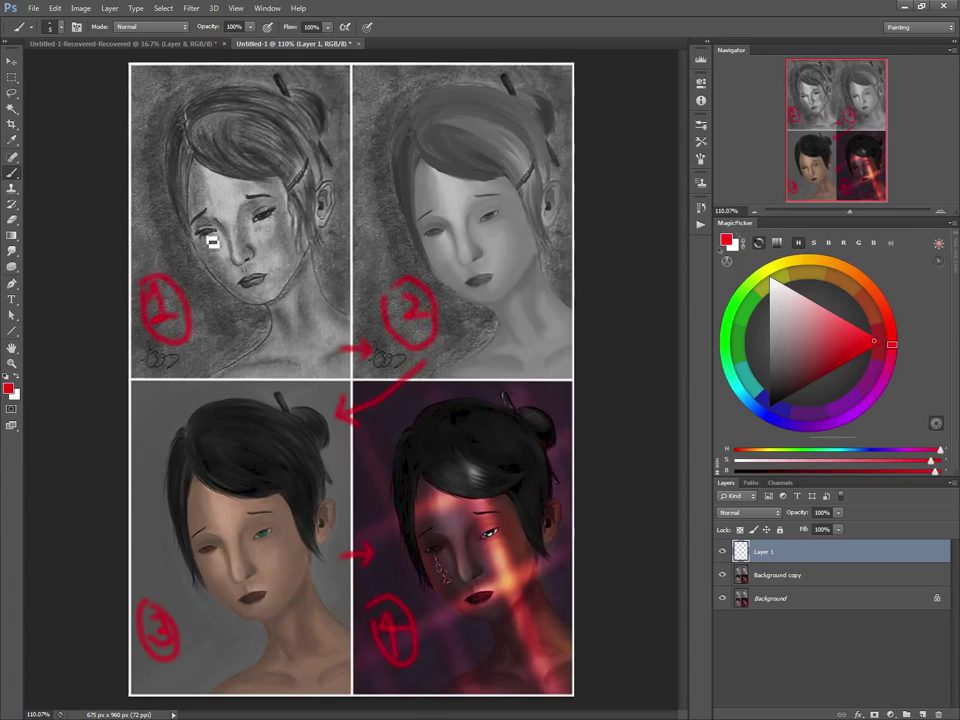
{"action": "mouse_move", "coordinate": [280, 221]}
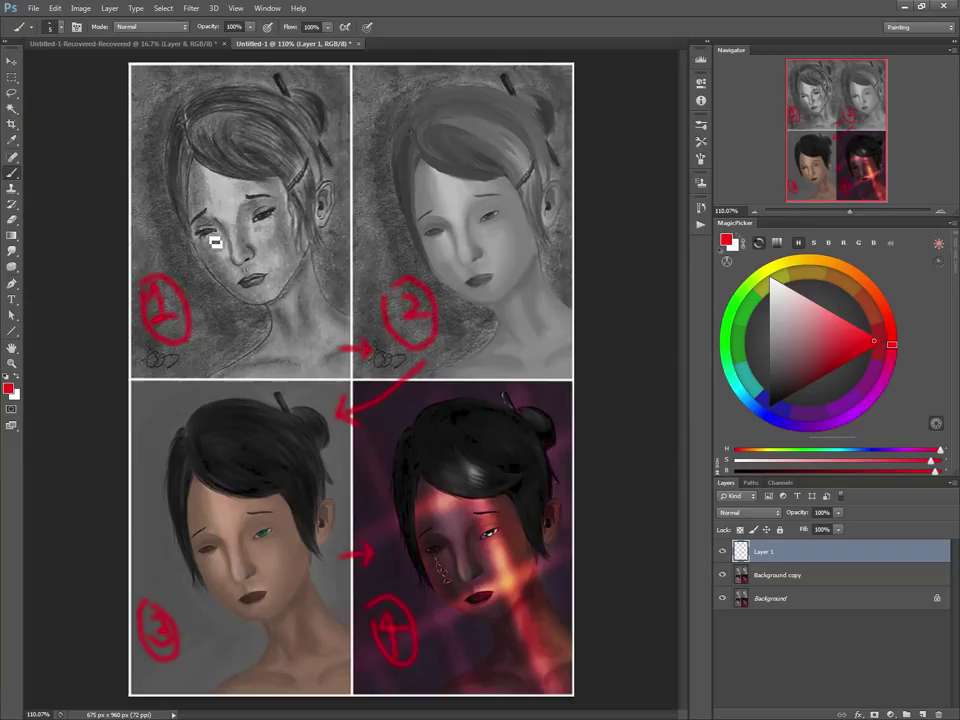
{"action": "mouse_move", "coordinate": [226, 233]}
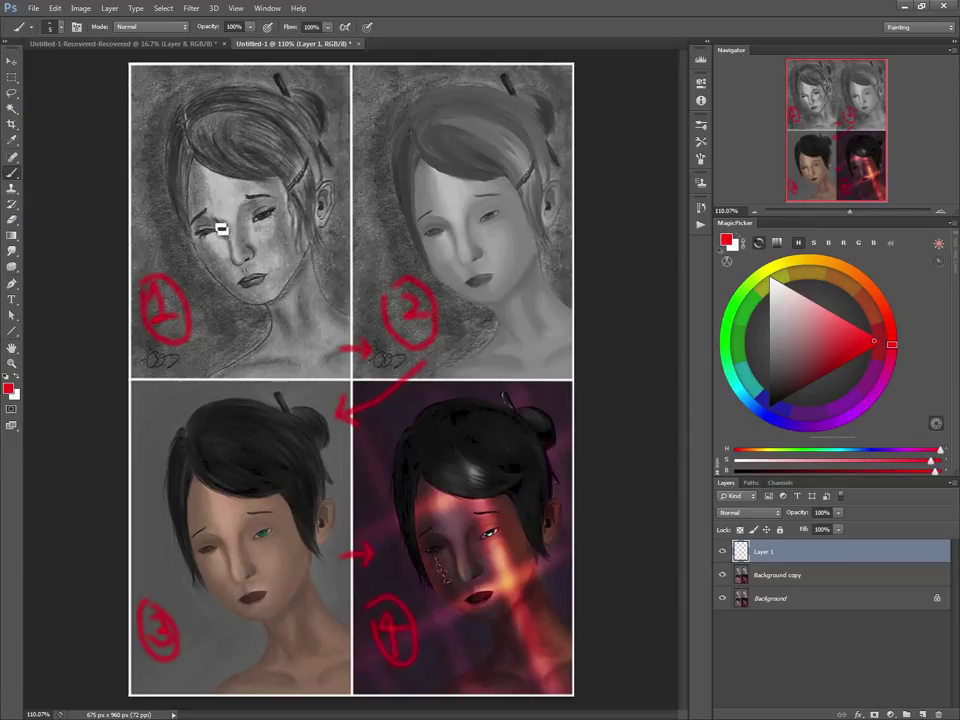
{"action": "mouse_move", "coordinate": [228, 263]}
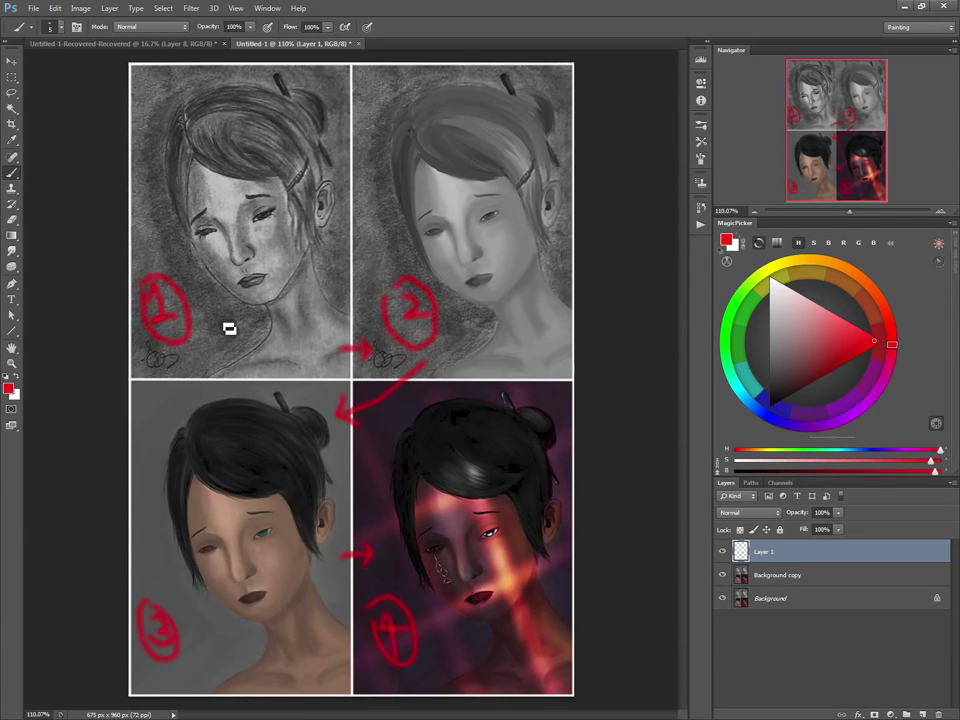
{"action": "mouse_move", "coordinate": [207, 319]}
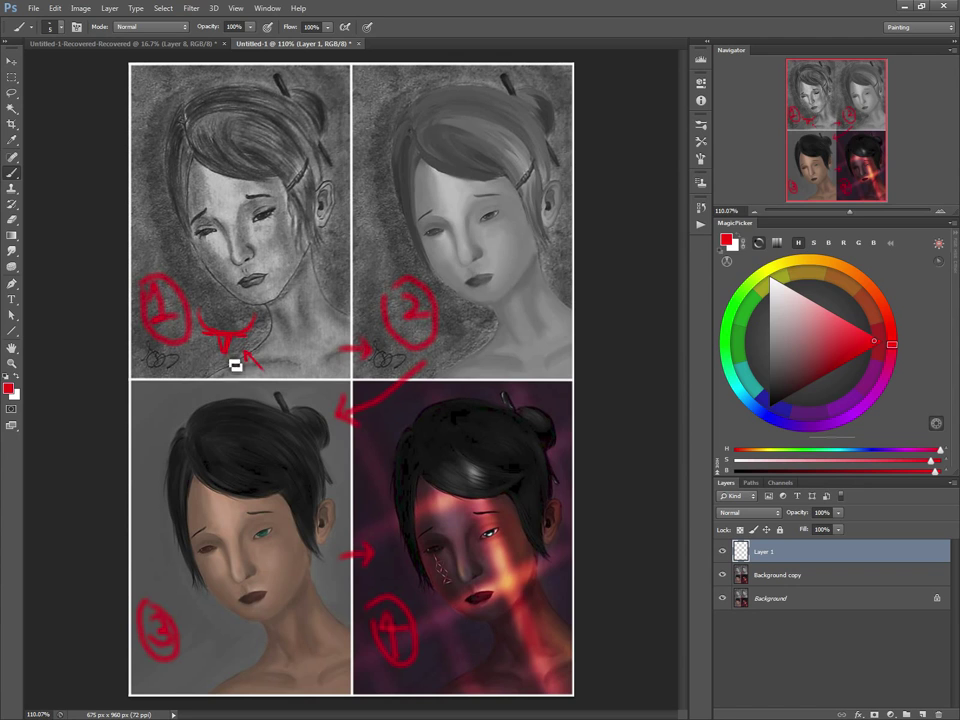
{"action": "mouse_move", "coordinate": [232, 366]}
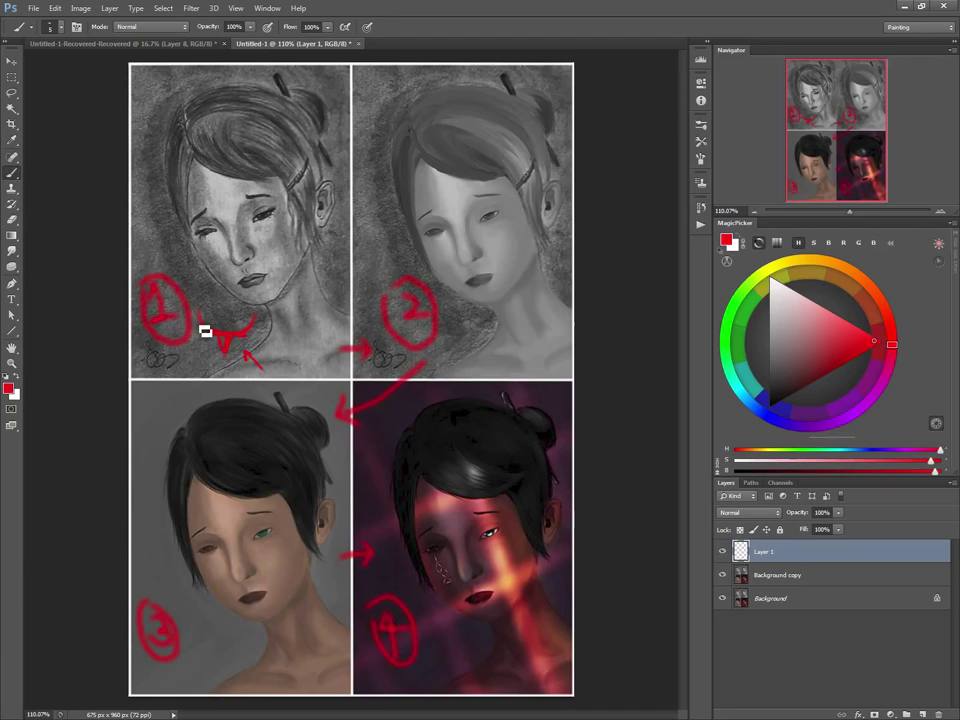
{"action": "mouse_move", "coordinate": [207, 371]}
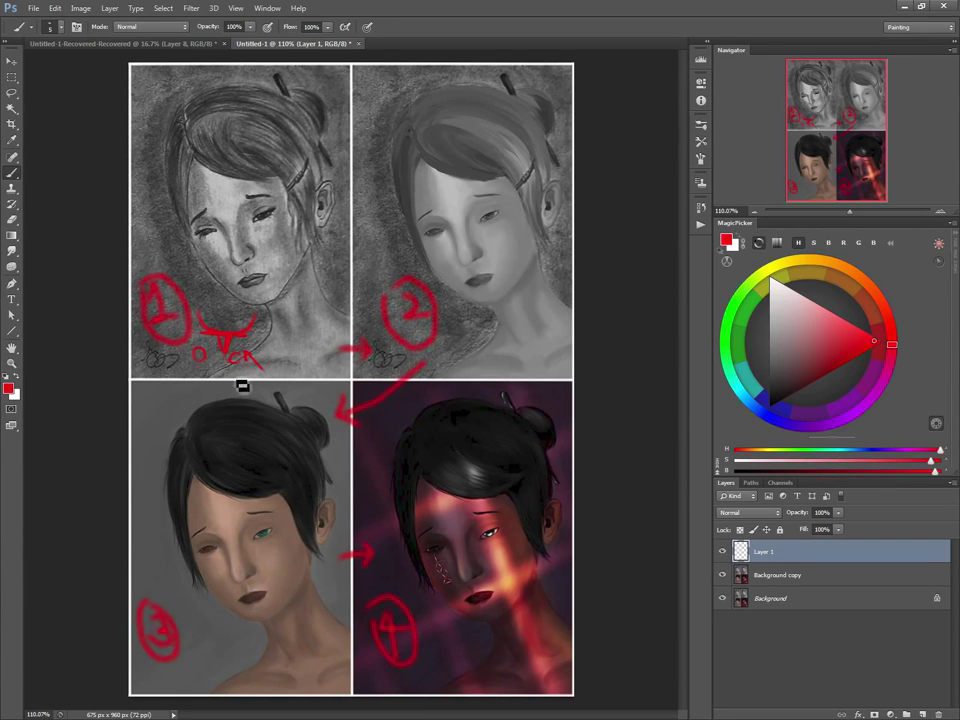
{"action": "mouse_move", "coordinate": [211, 373]}
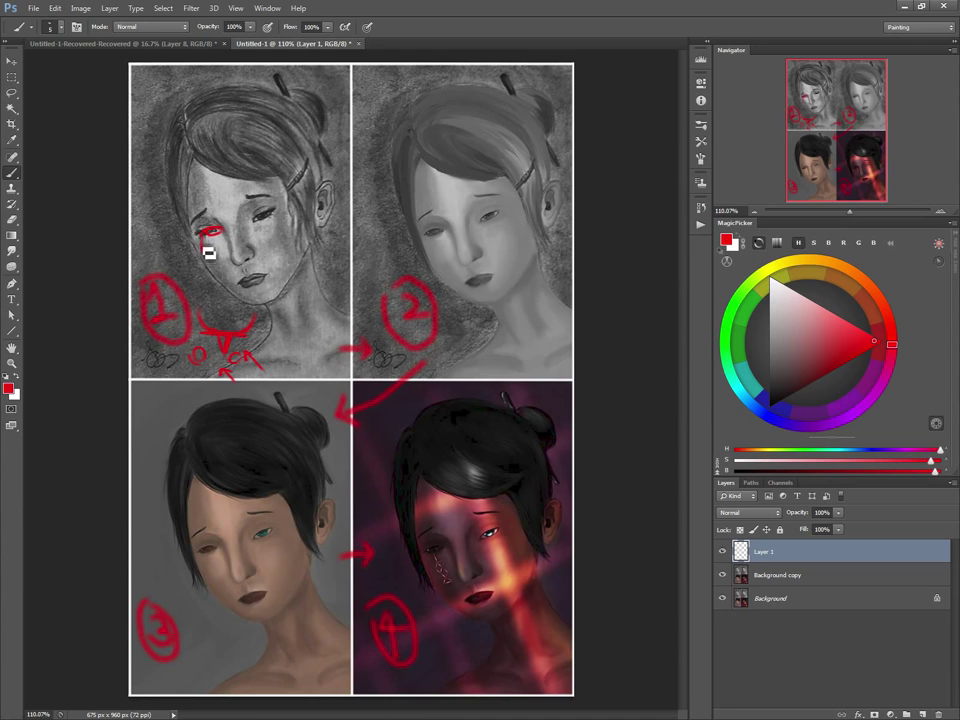
- Draw a red outline around the eye on panel 1
{"action": "left_click_drag", "start_coordinate": [210, 235], "coordinate": [228, 285]}
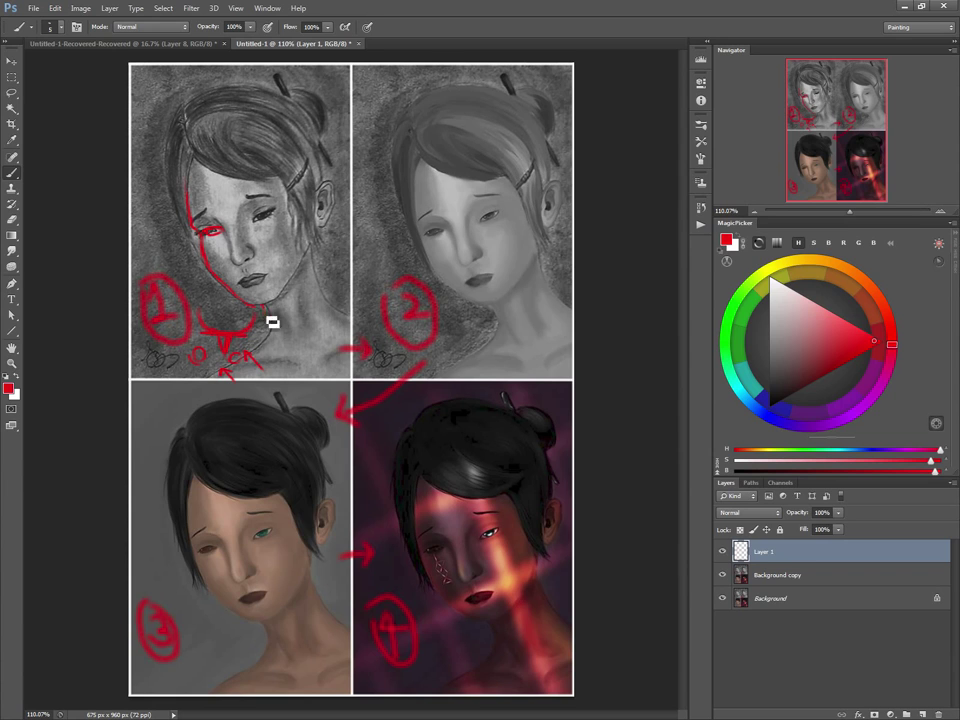
{"action": "mouse_move", "coordinate": [272, 344]}
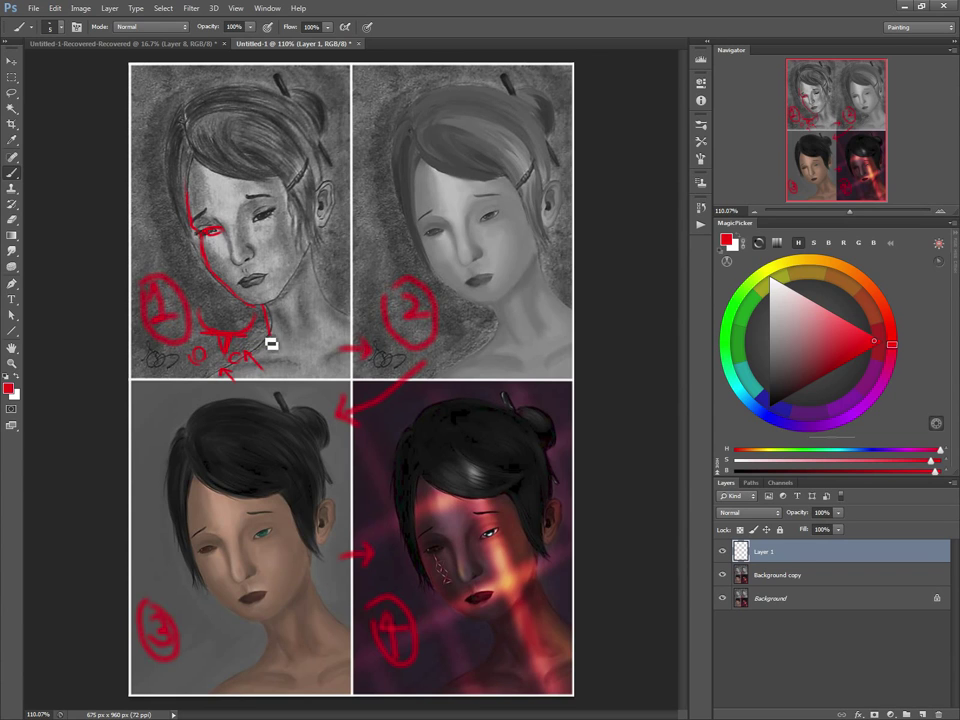
{"action": "mouse_move", "coordinate": [315, 252]}
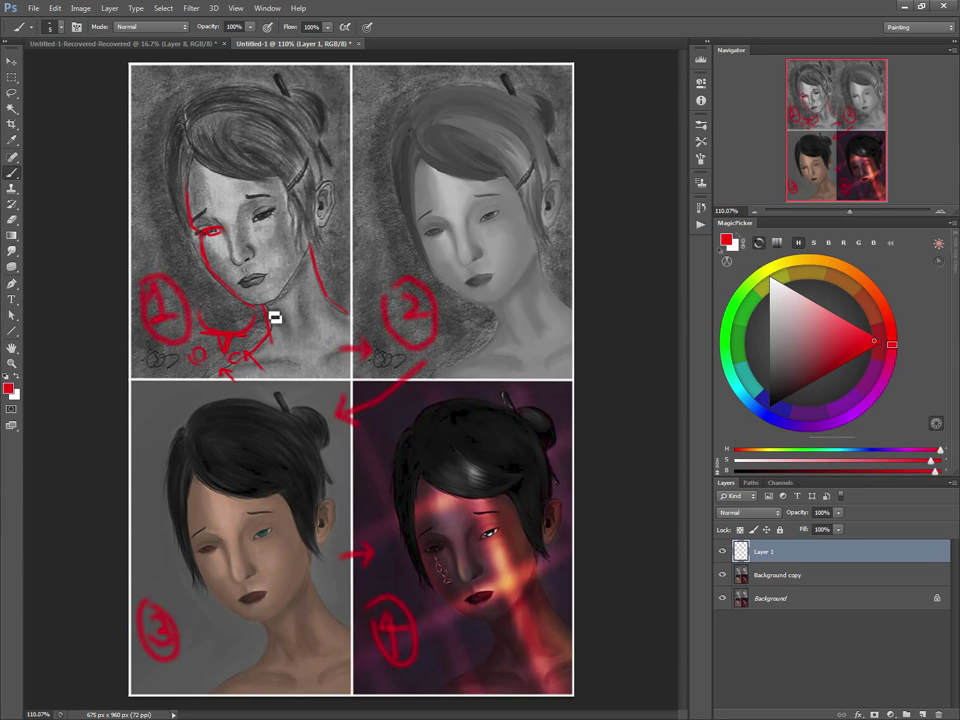
{"action": "mouse_move", "coordinate": [283, 354]}
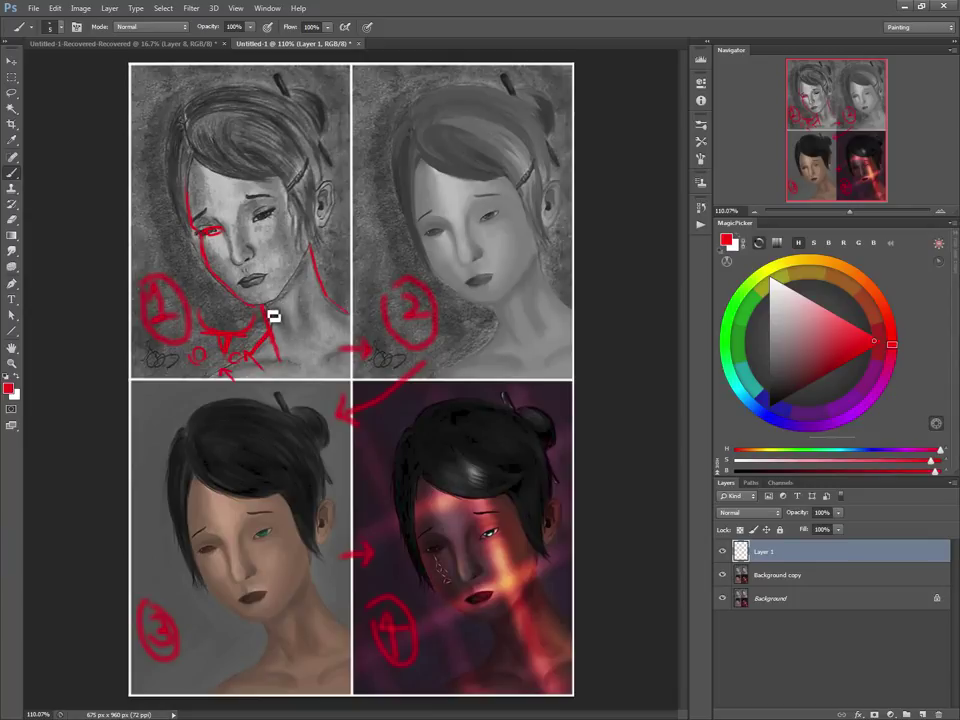
{"action": "mouse_move", "coordinate": [282, 320]}
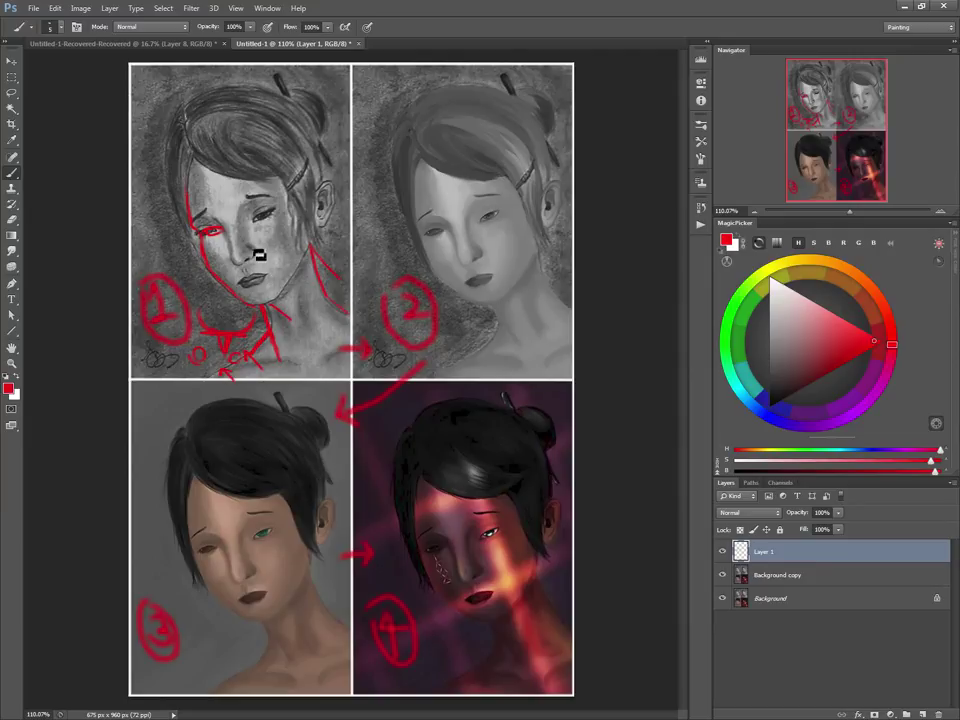
{"action": "mouse_move", "coordinate": [264, 182]}
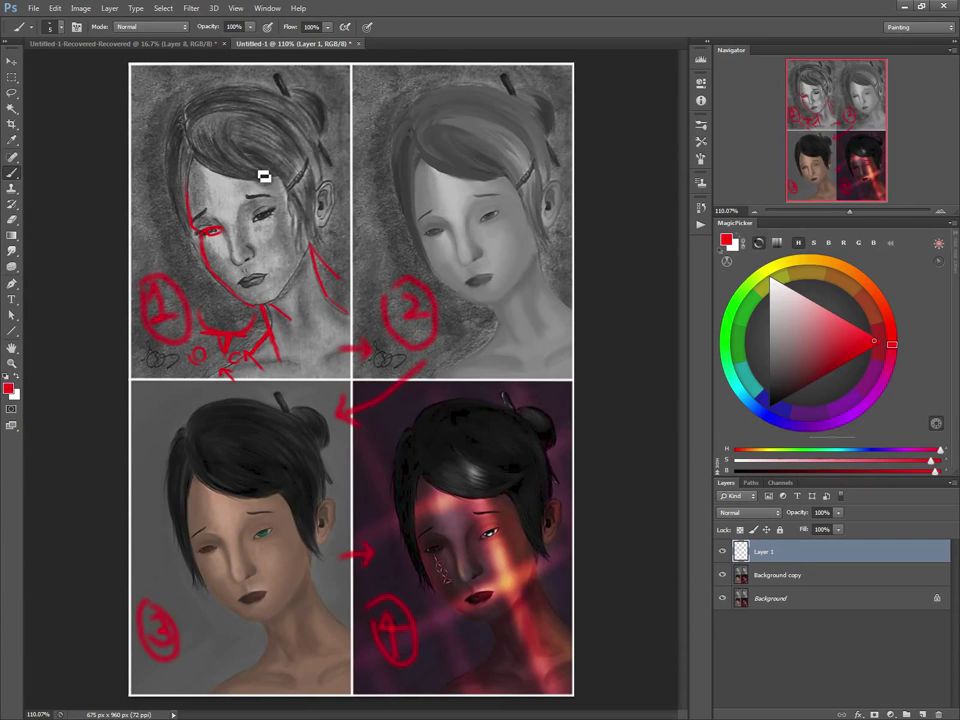
{"action": "mouse_move", "coordinate": [248, 210]}
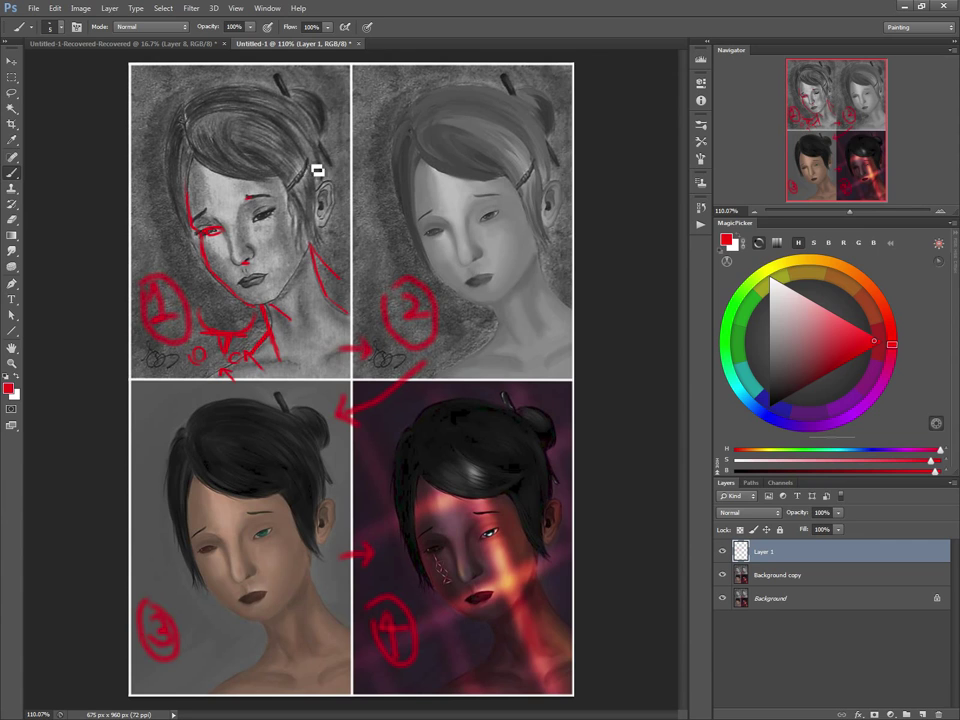
{"action": "mouse_move", "coordinate": [267, 265]}
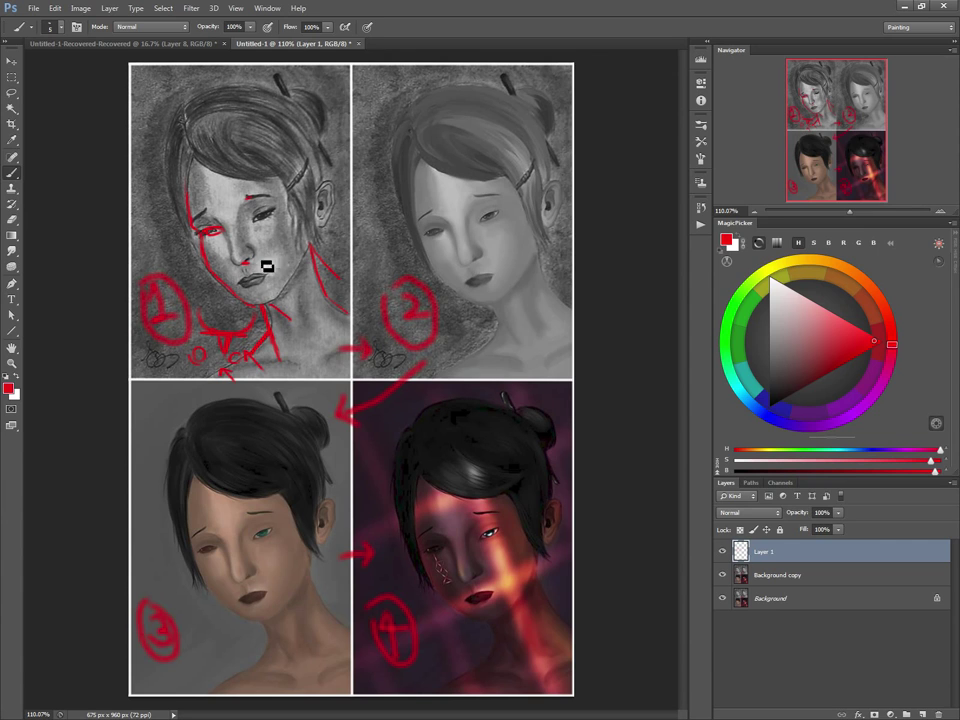
{"action": "mouse_move", "coordinate": [306, 114]}
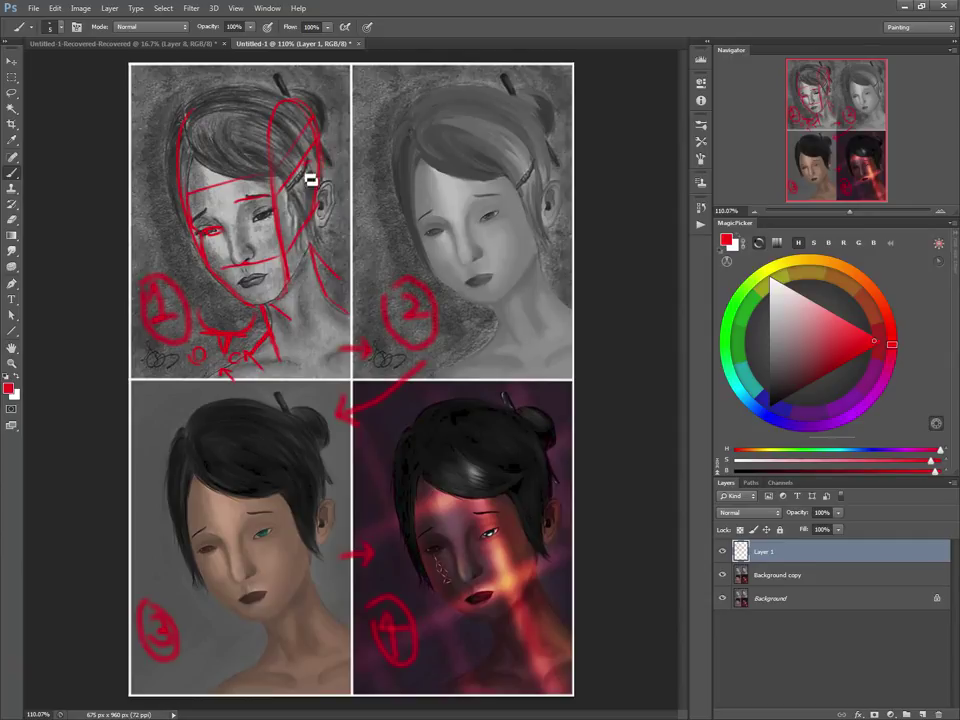
{"action": "mouse_move", "coordinate": [311, 180]}
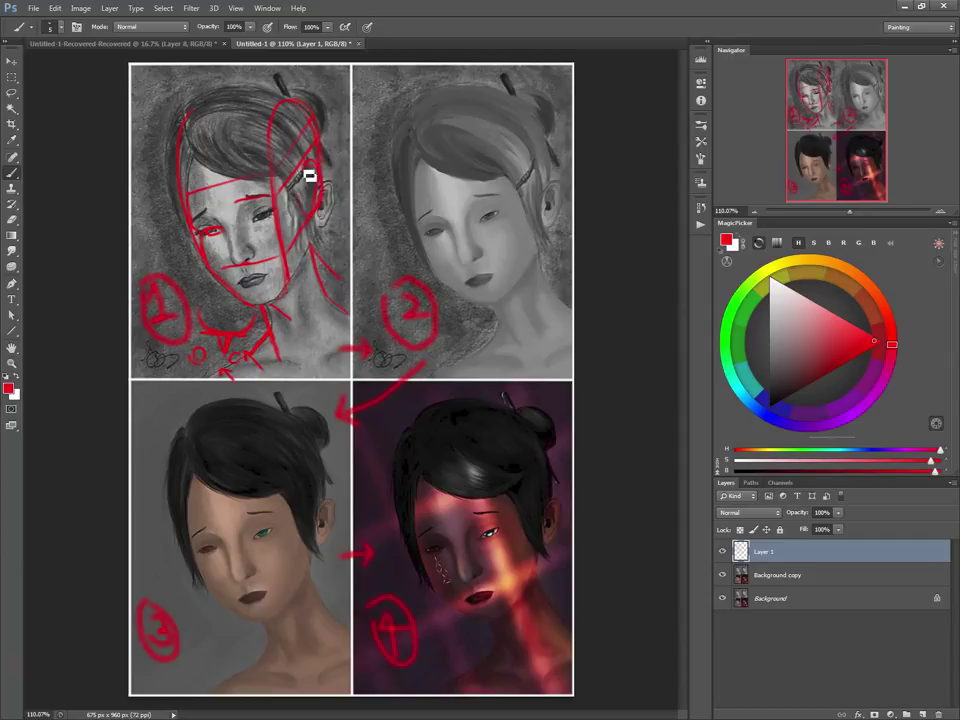
{"action": "mouse_move", "coordinate": [197, 107]}
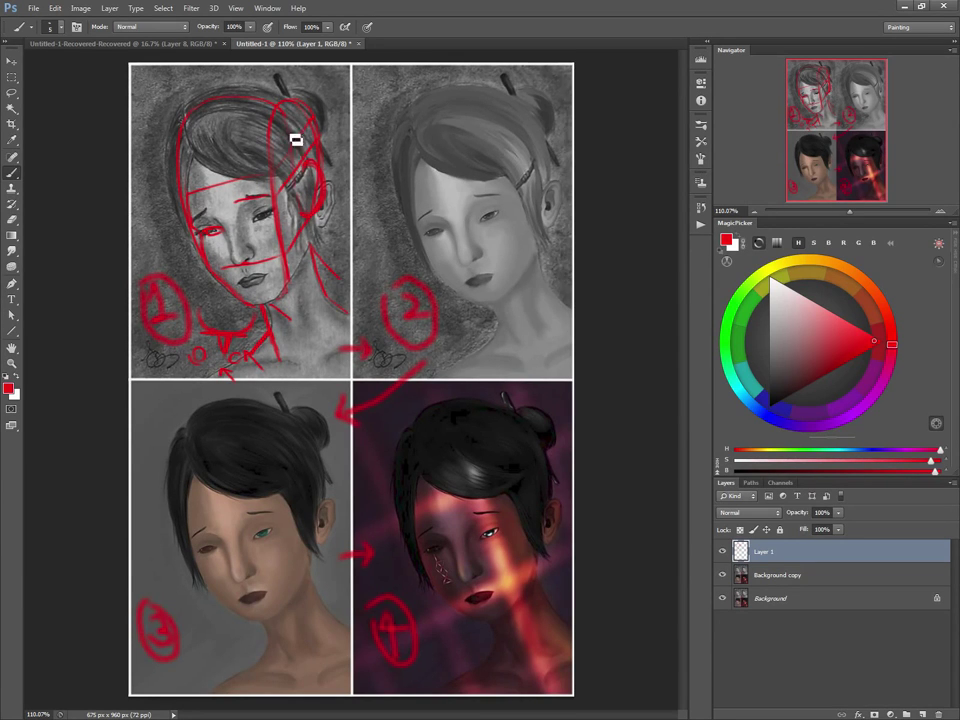
- Circle the ear on panel 1 with a red oval
{"action": "left_click_drag", "start_coordinate": [295, 140], "coordinate": [310, 185]}
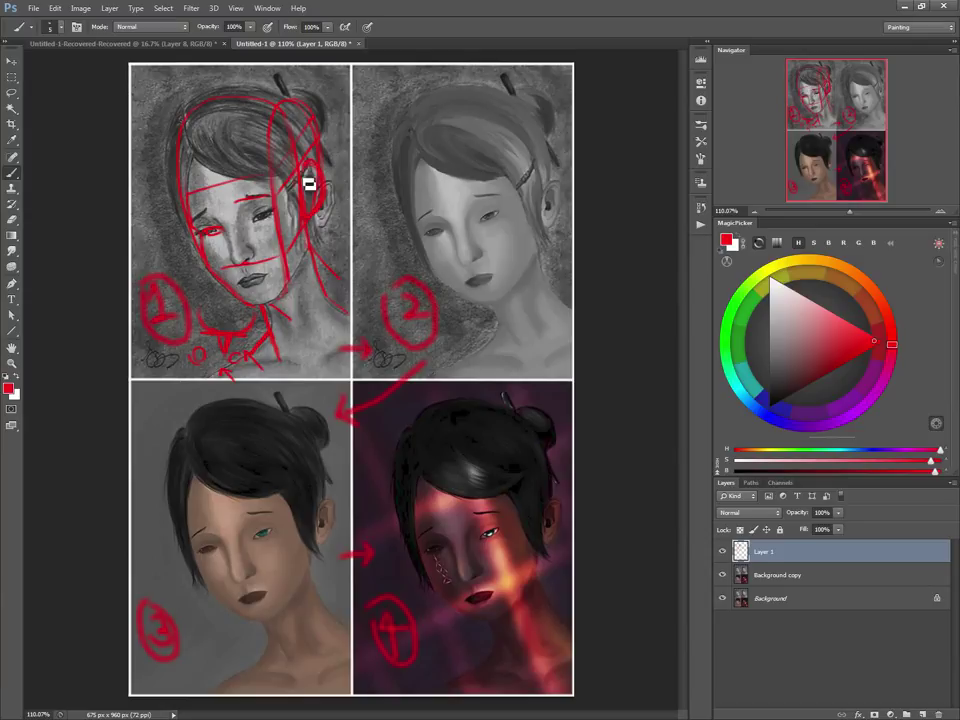
{"action": "mouse_move", "coordinate": [317, 217]}
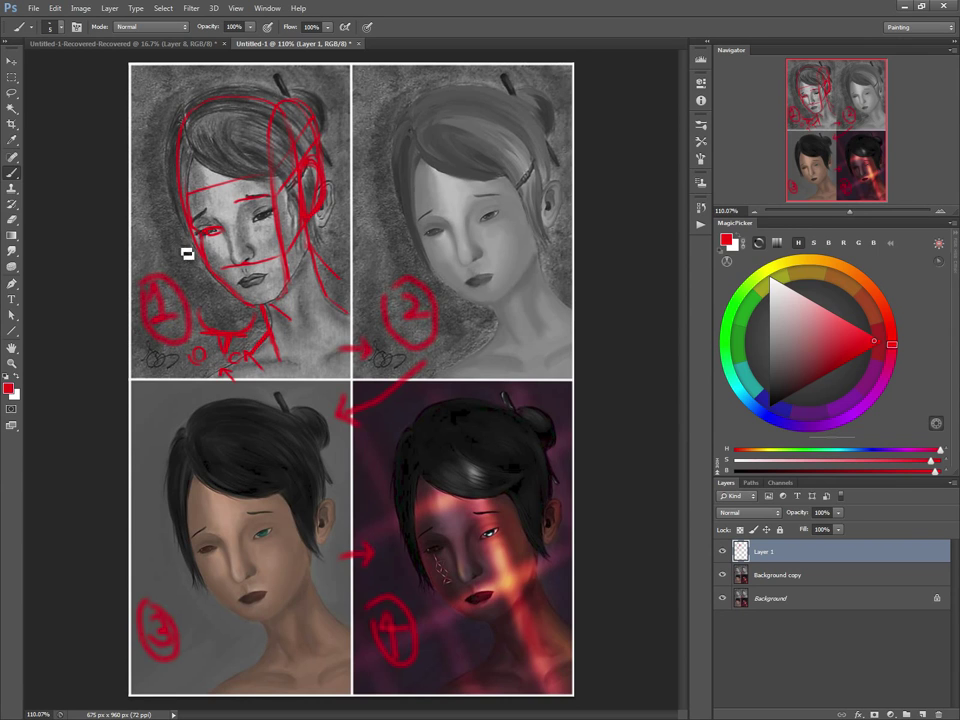
{"action": "mouse_move", "coordinate": [333, 375]}
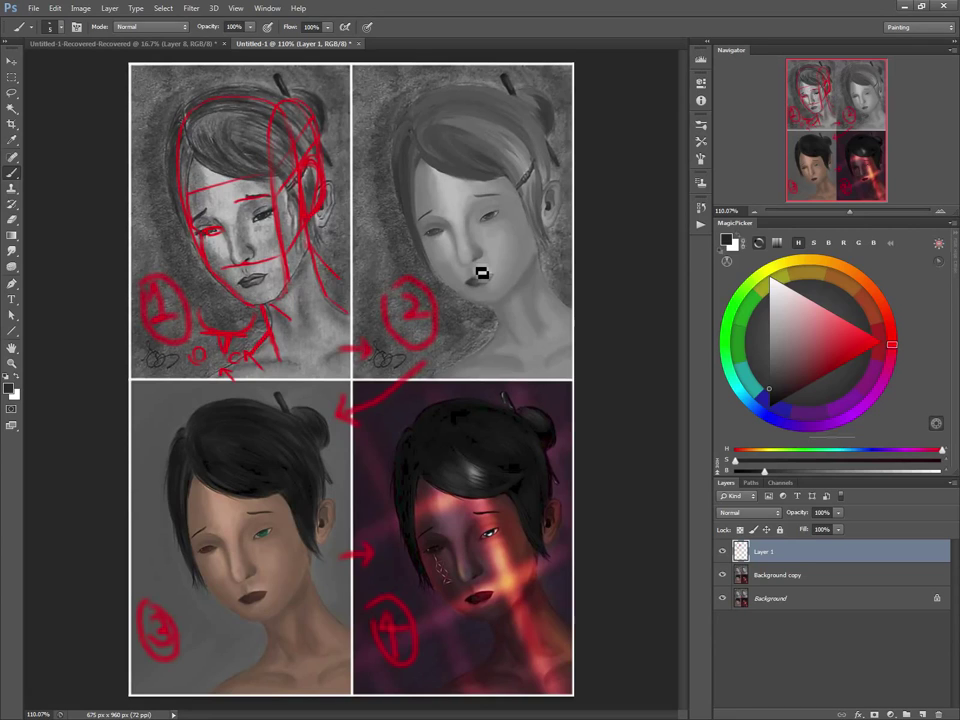
{"action": "mouse_move", "coordinate": [430, 175]}
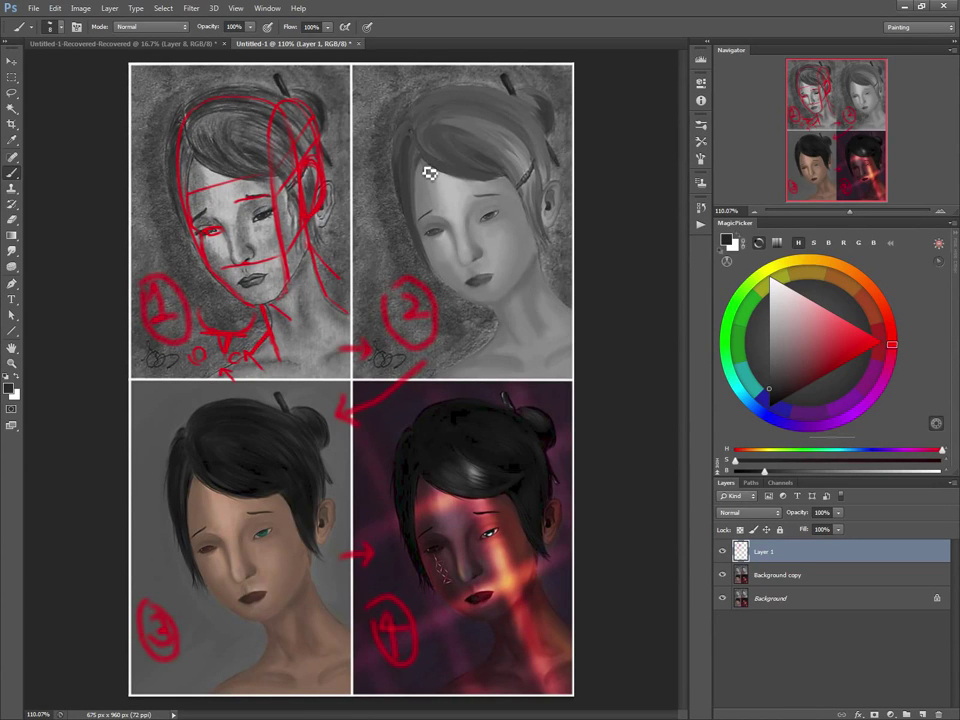
{"action": "mouse_move", "coordinate": [455, 207]}
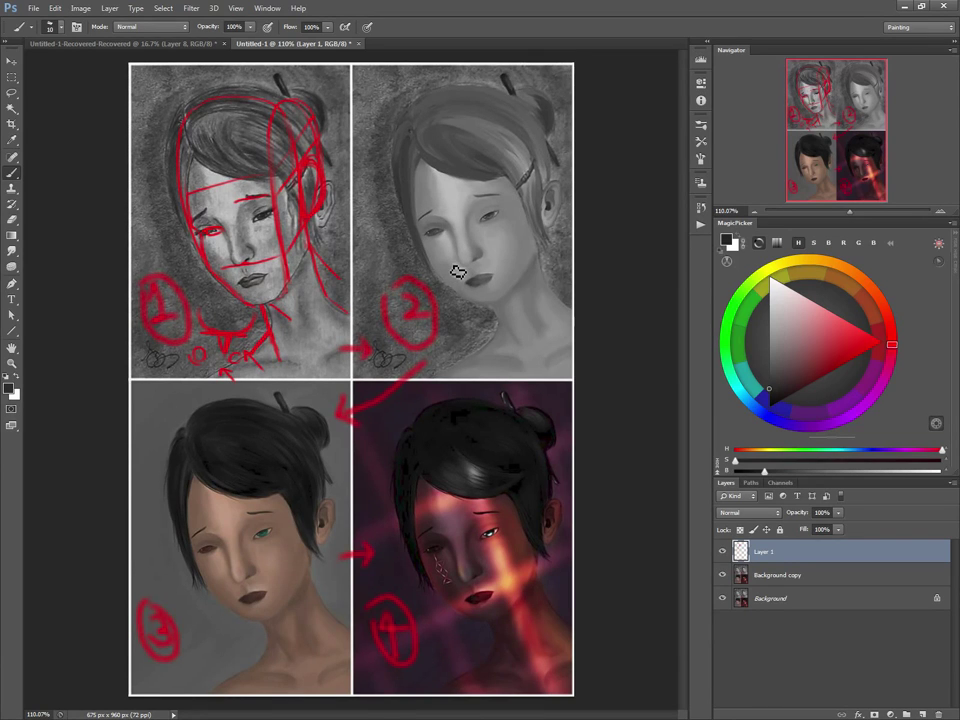
{"action": "mouse_move", "coordinate": [392, 248]}
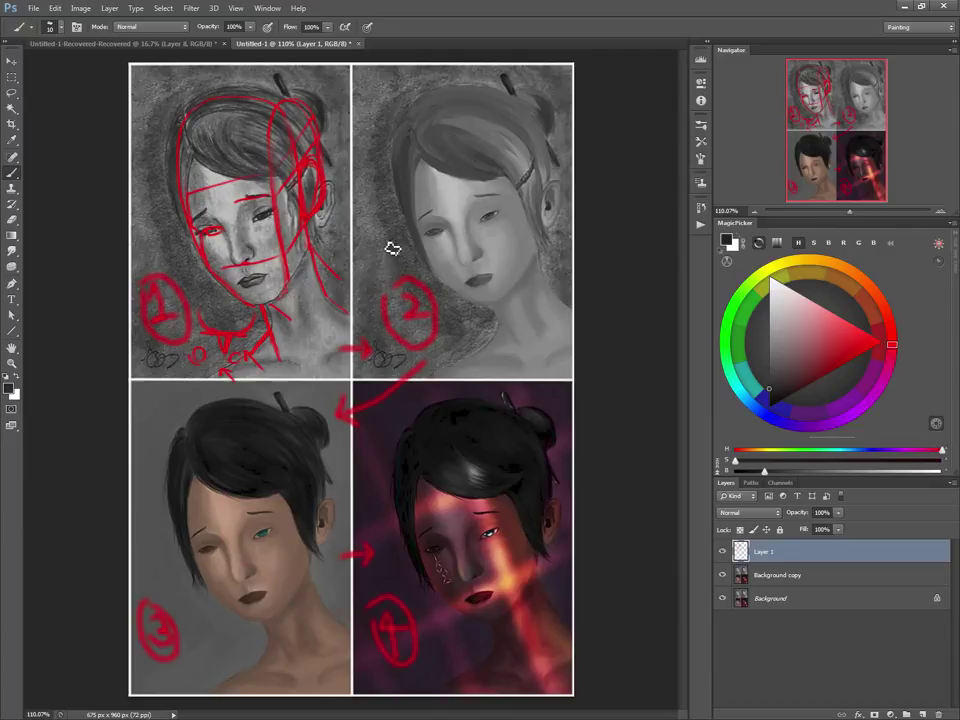
{"action": "mouse_move", "coordinate": [405, 277]}
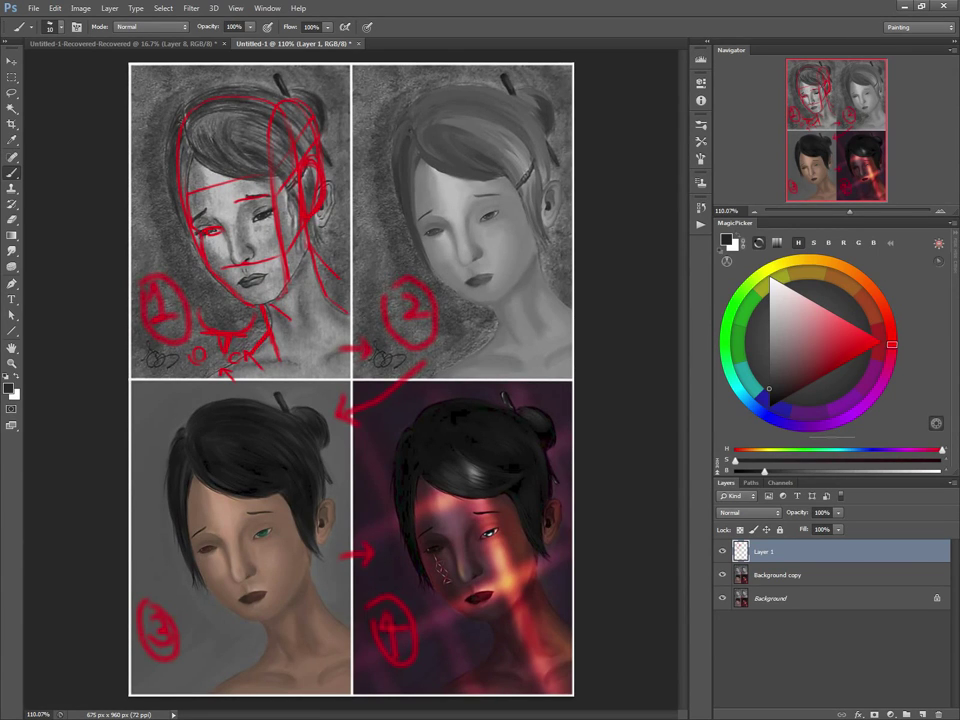
{"action": "mouse_move", "coordinate": [419, 296]}
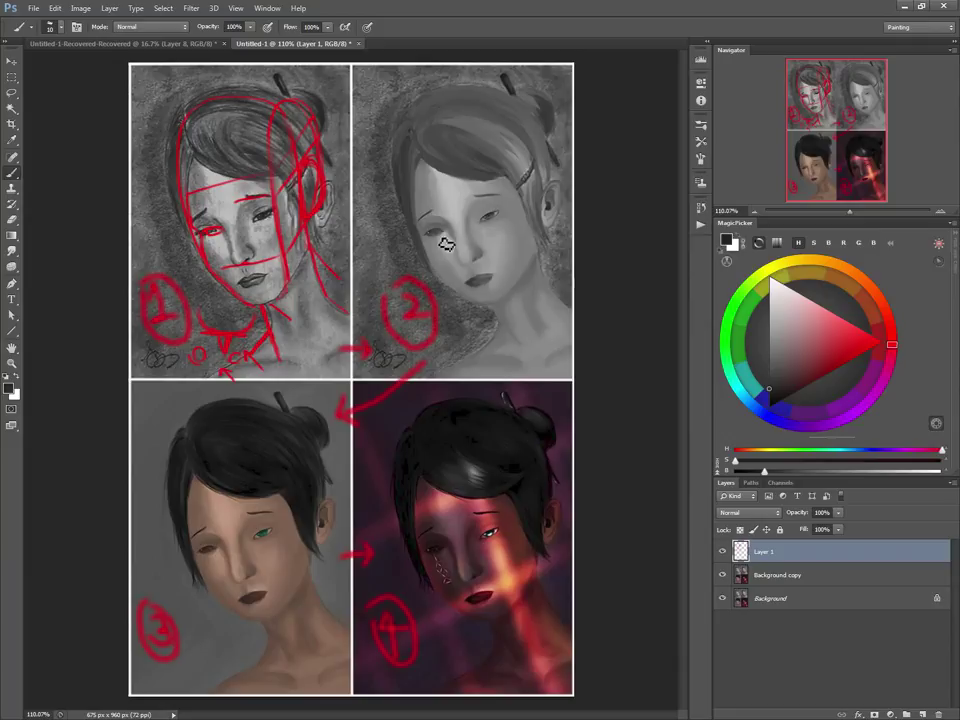
{"action": "mouse_move", "coordinate": [491, 224]}
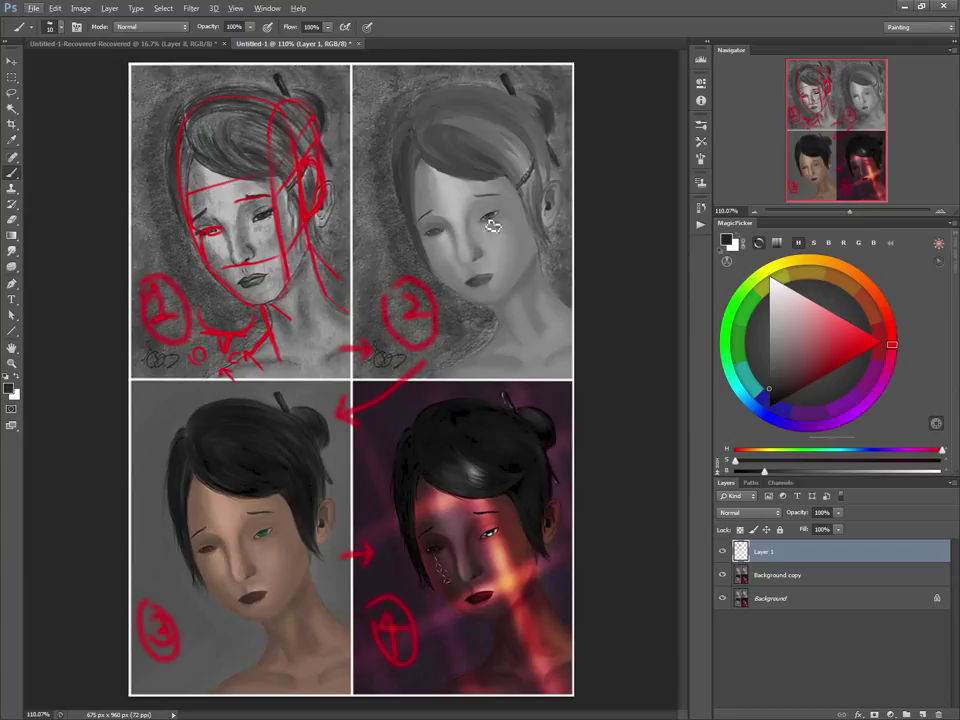
{"action": "mouse_move", "coordinate": [408, 268]}
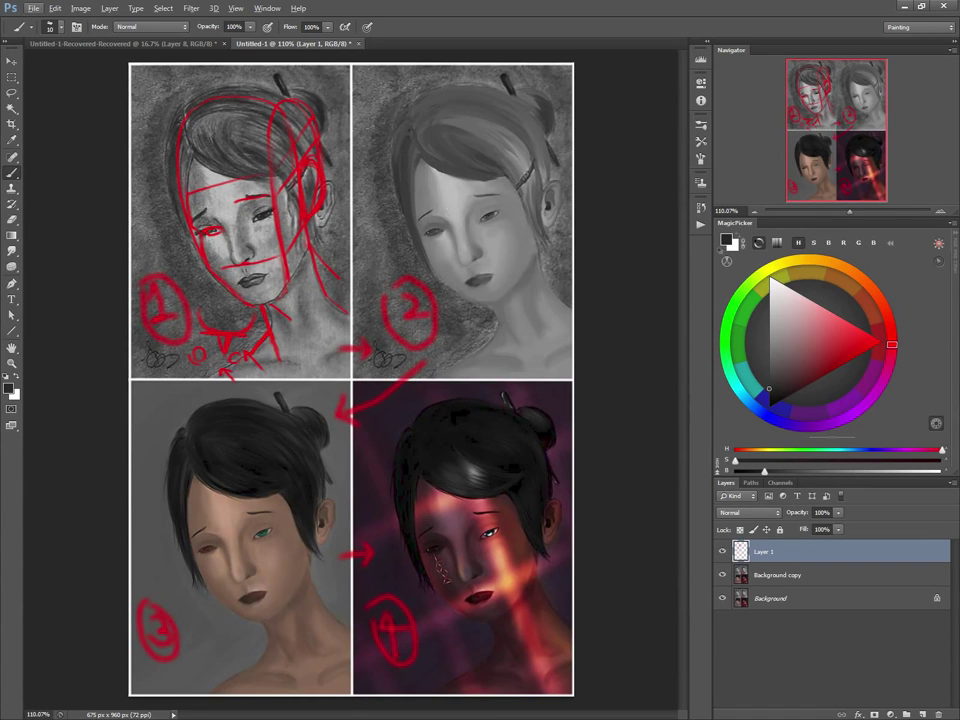
{"action": "mouse_move", "coordinate": [531, 162]}
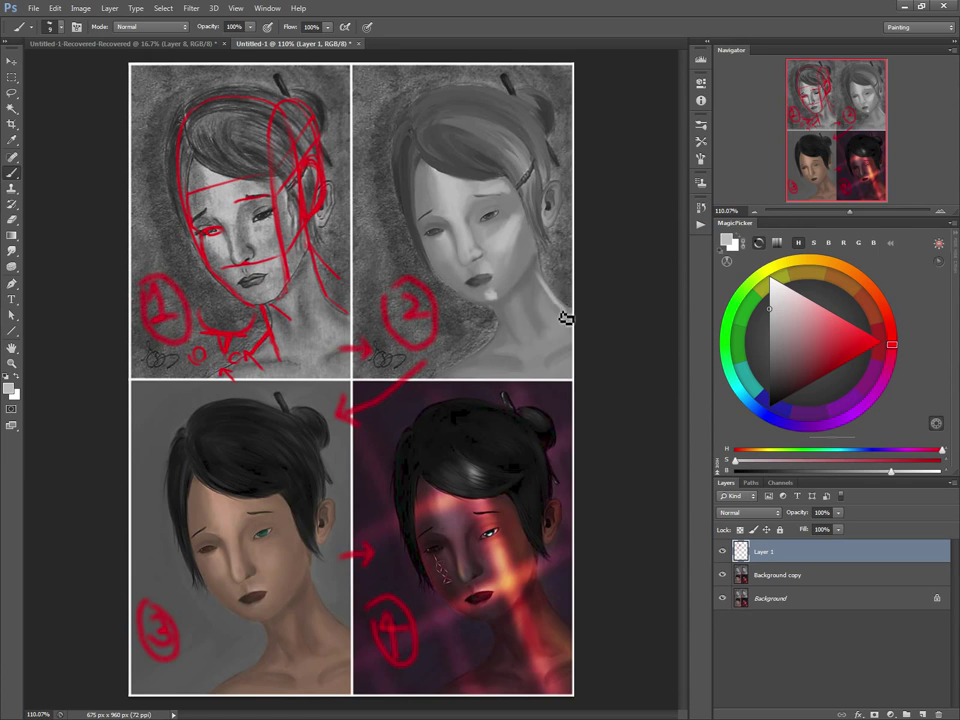
{"action": "mouse_move", "coordinate": [531, 247]}
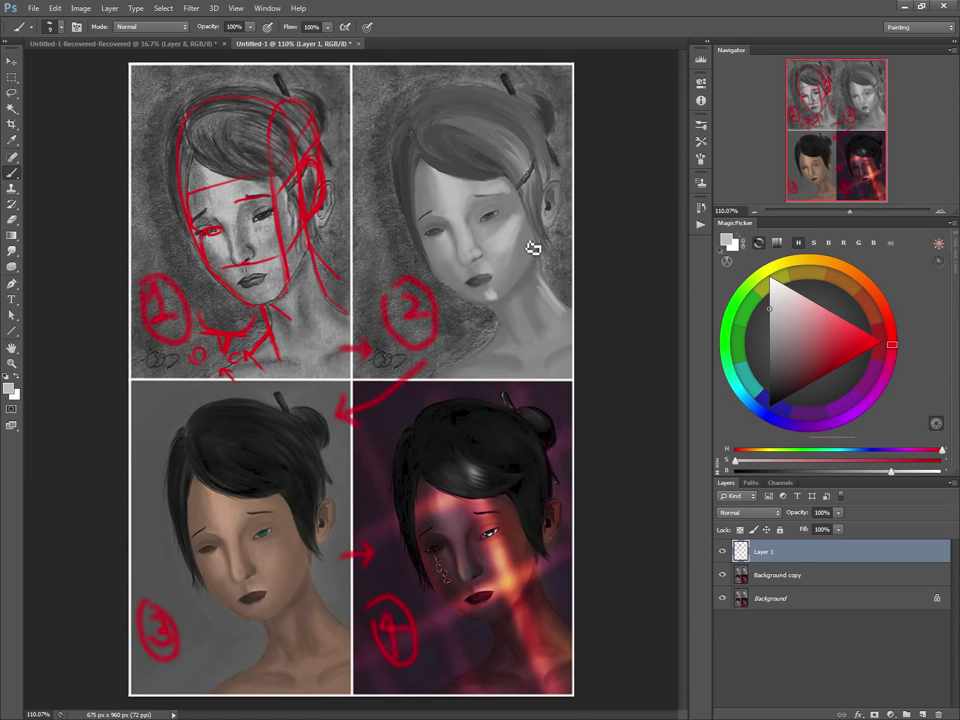
{"action": "mouse_move", "coordinate": [543, 267]}
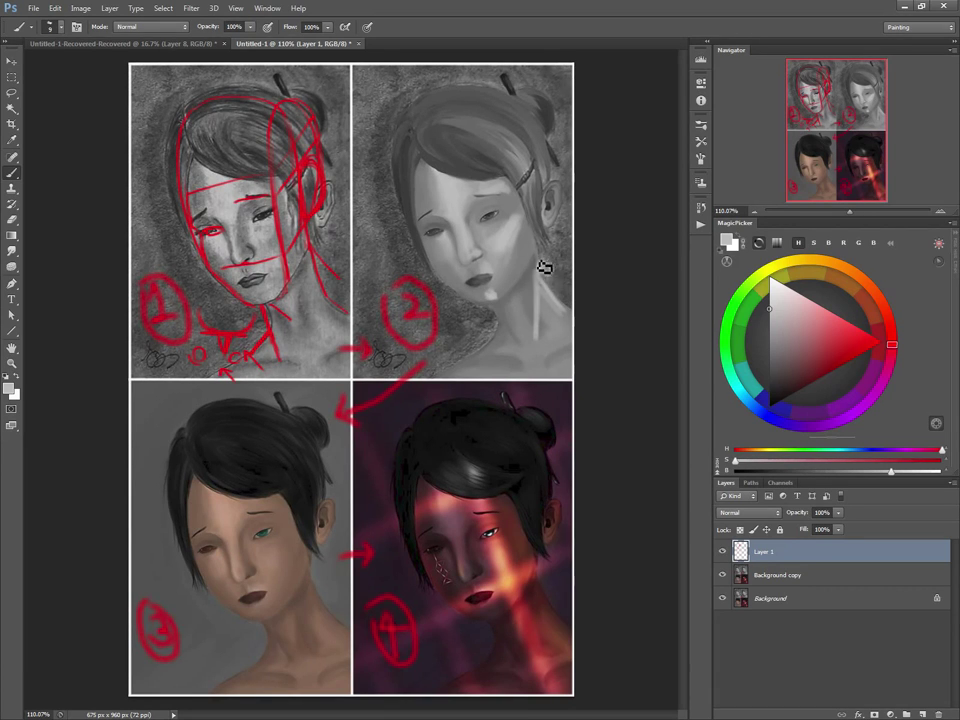
{"action": "mouse_move", "coordinate": [543, 334]}
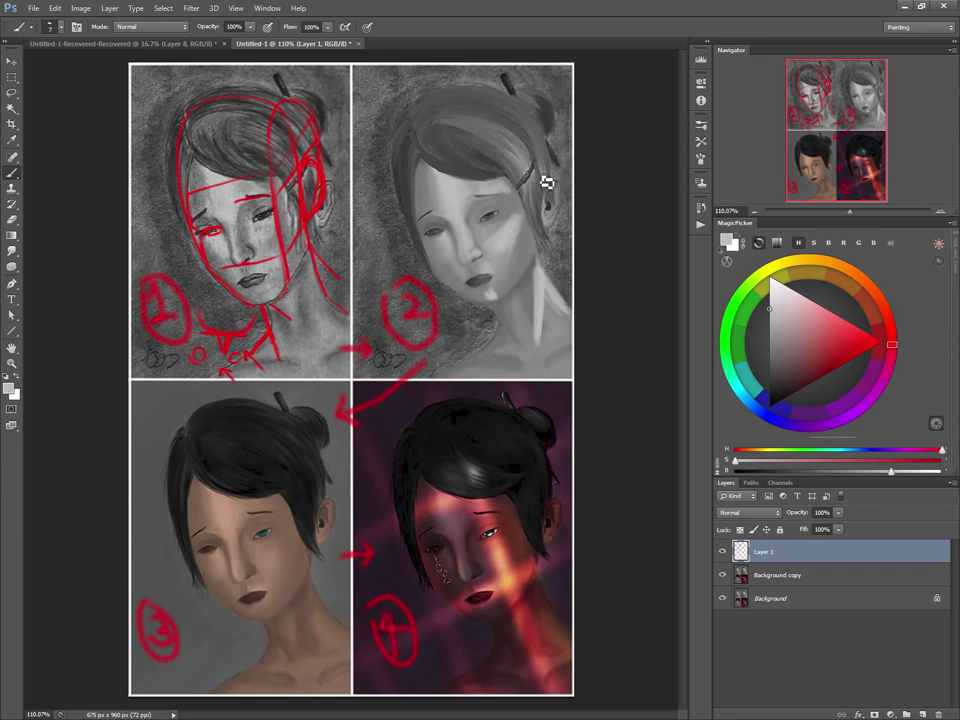
{"action": "mouse_move", "coordinate": [548, 207]}
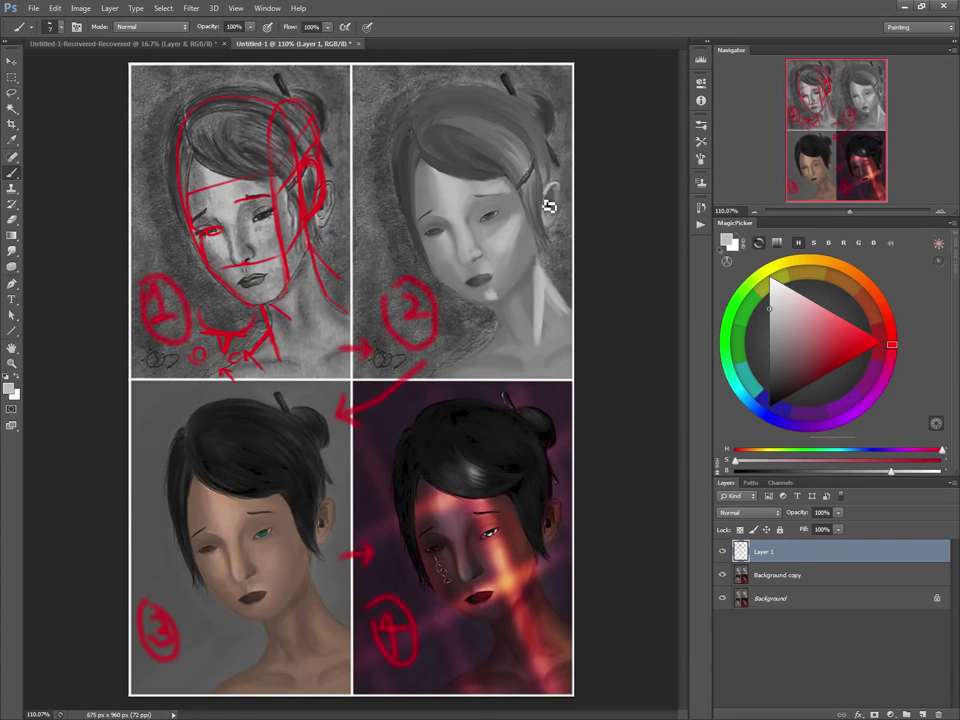
{"action": "mouse_move", "coordinate": [549, 204]}
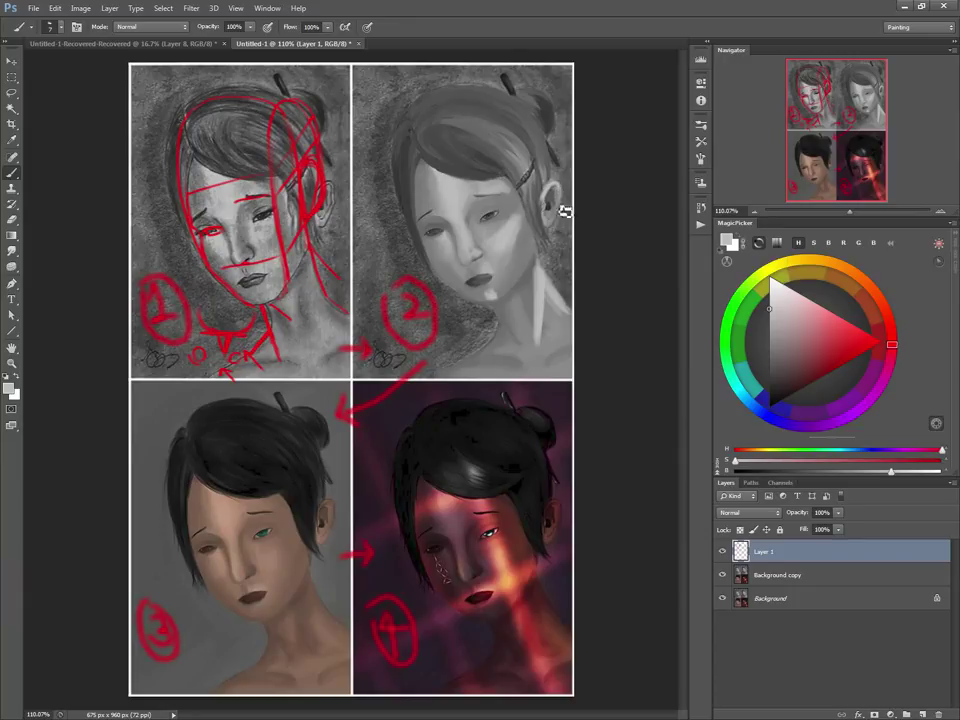
{"action": "mouse_move", "coordinate": [490, 211]}
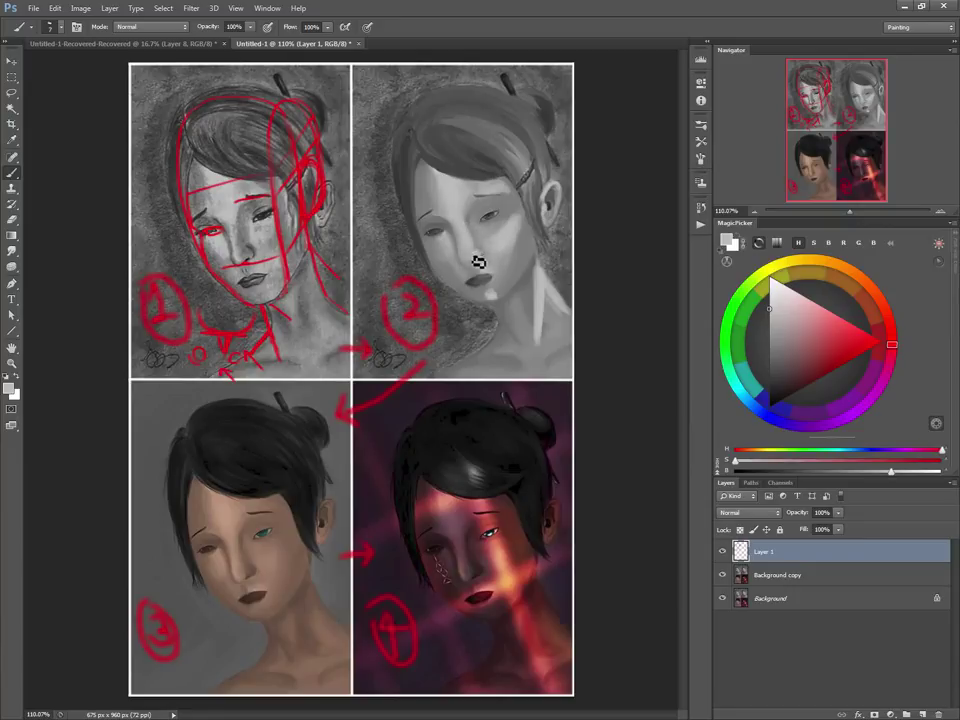
{"action": "mouse_move", "coordinate": [492, 182]}
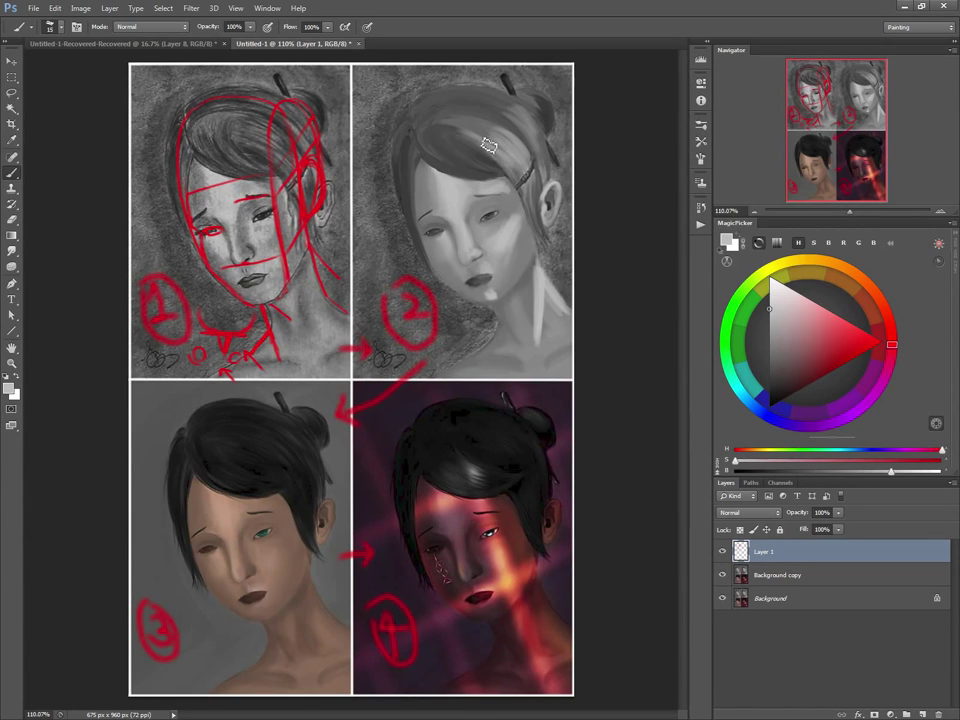
- Paint a long light gray highlight stroke upward on panel 2
{"action": "left_click_drag", "start_coordinate": [490, 145], "coordinate": [500, 92]}
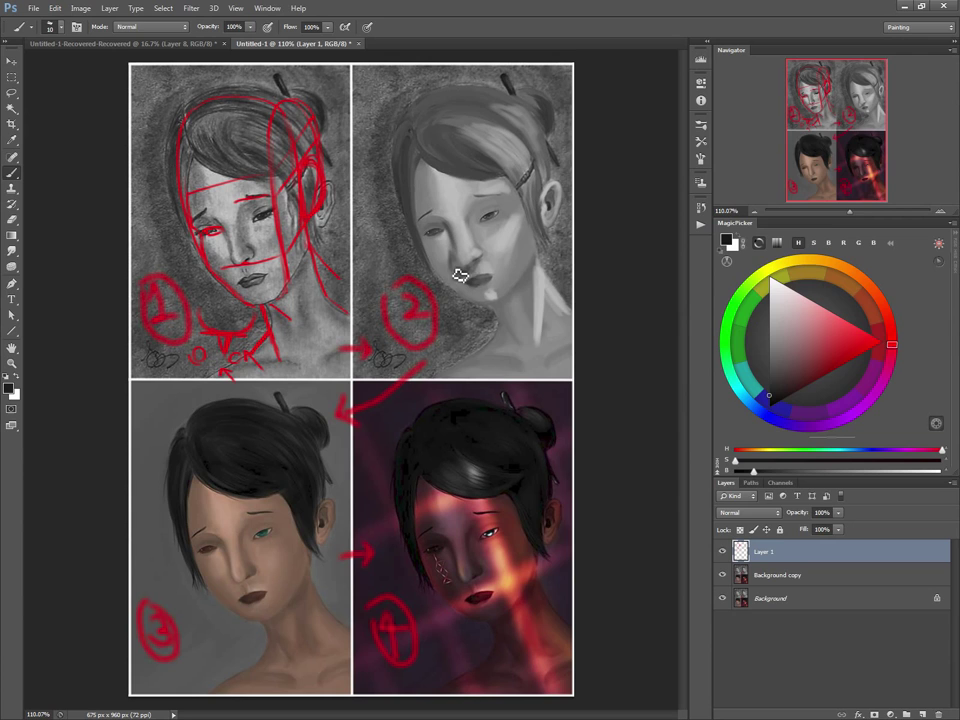
{"action": "mouse_move", "coordinate": [467, 283]}
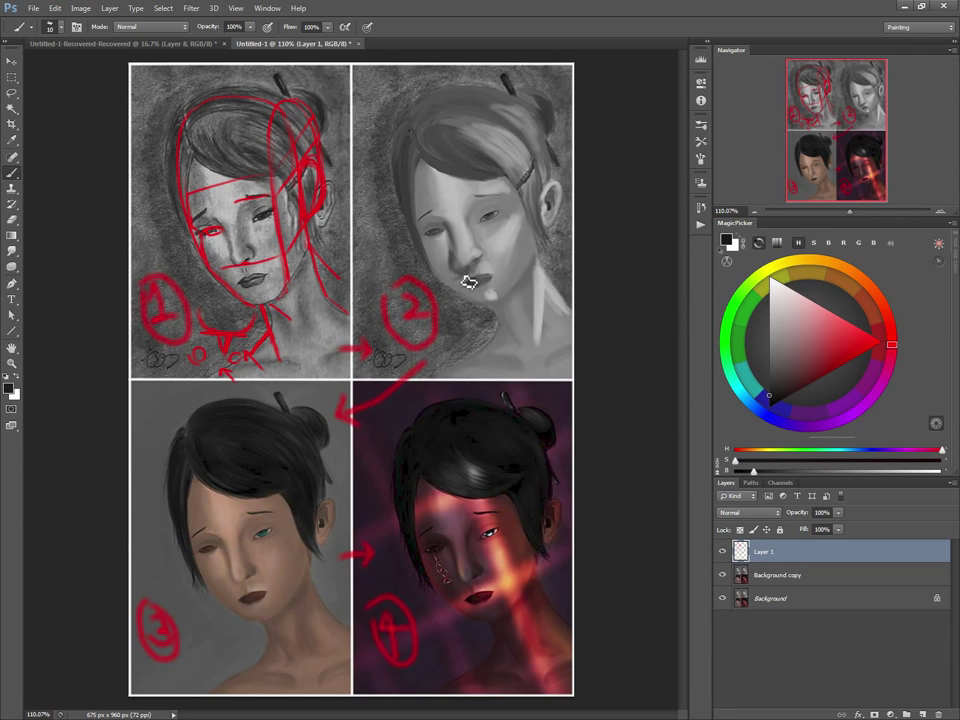
{"action": "mouse_move", "coordinate": [435, 258]}
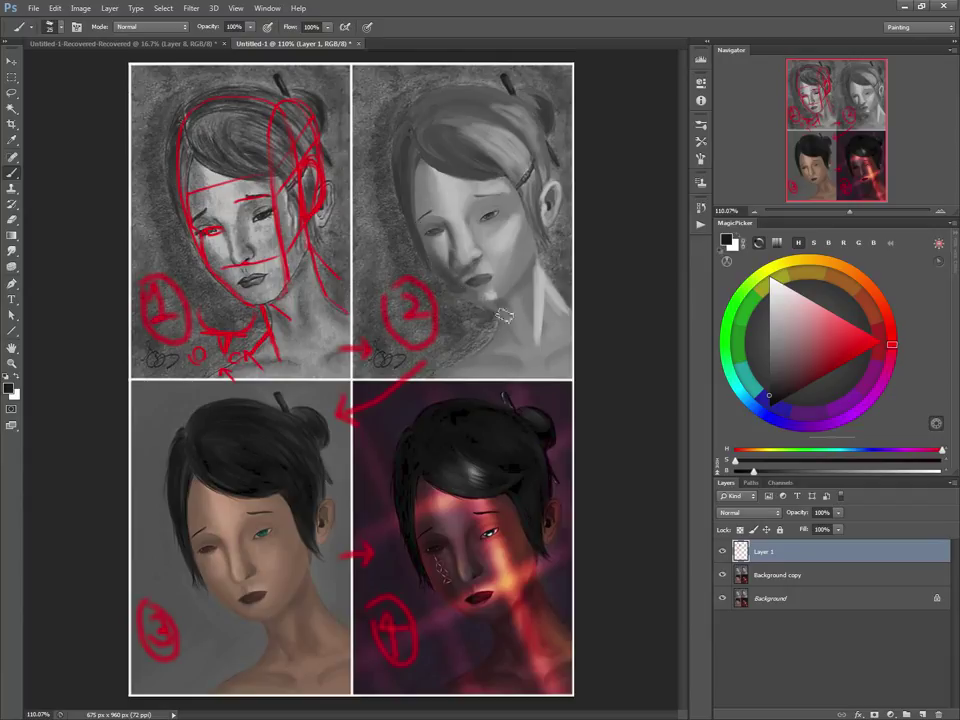
{"action": "mouse_move", "coordinate": [505, 348]}
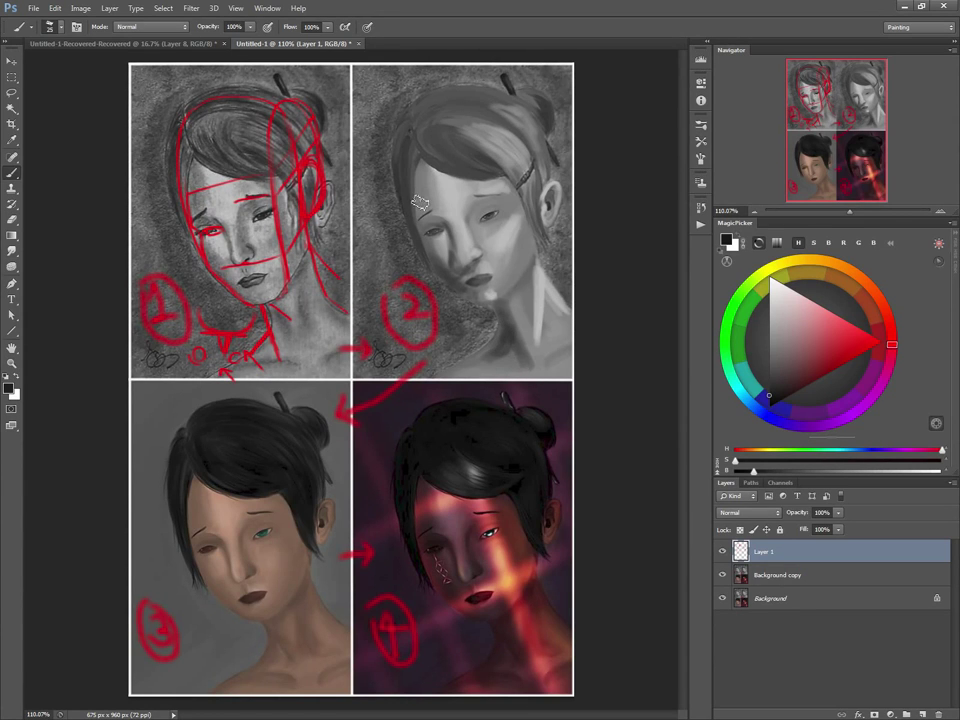
{"action": "mouse_move", "coordinate": [437, 231]}
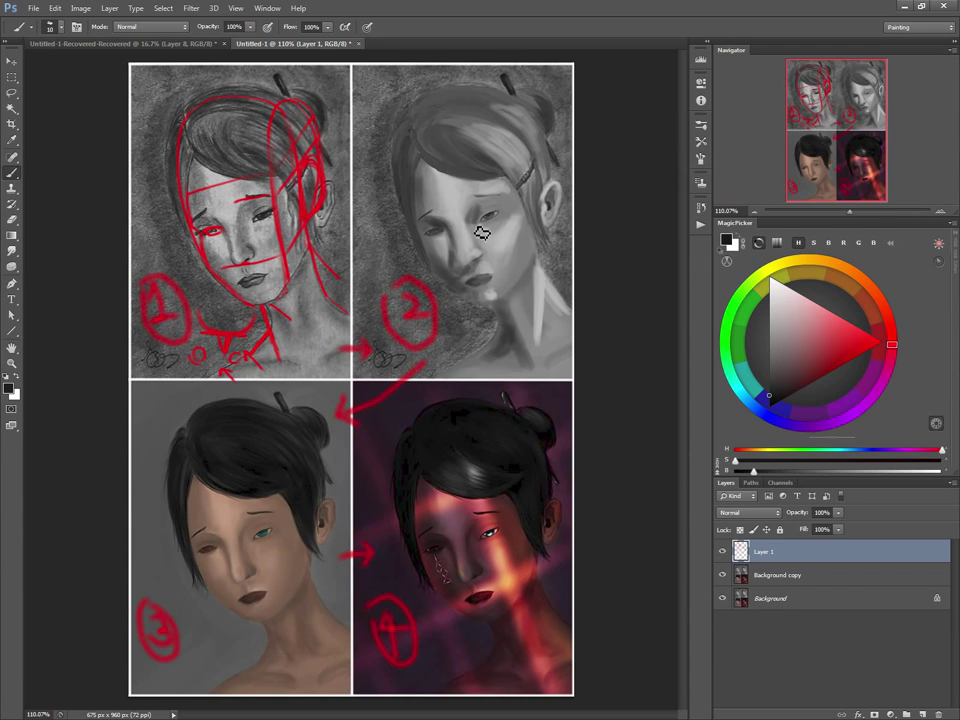
{"action": "mouse_move", "coordinate": [448, 249]}
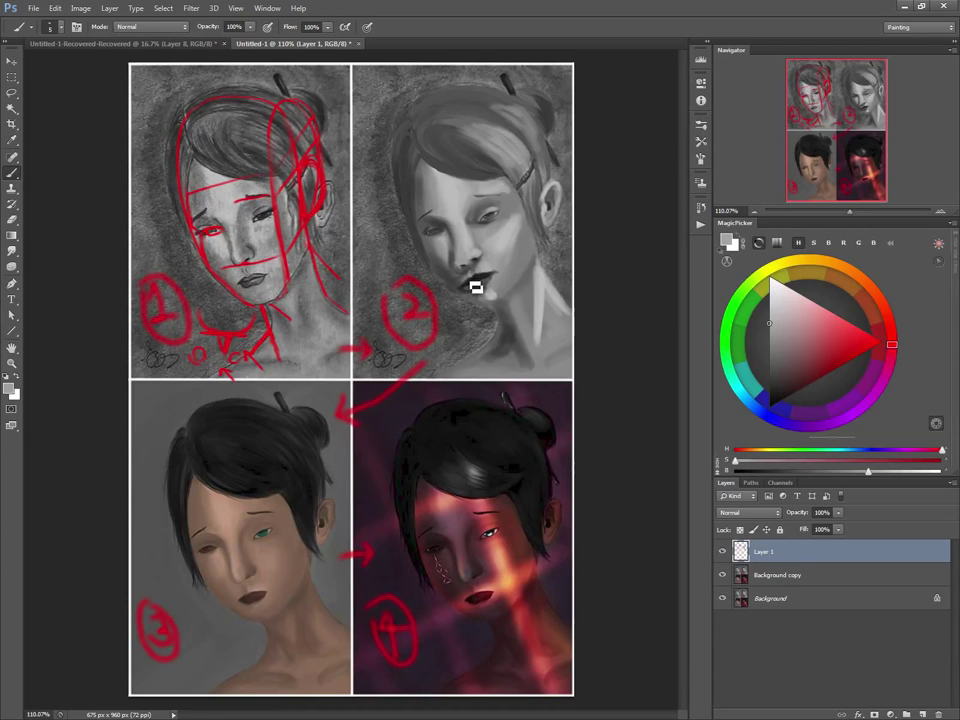
{"action": "mouse_move", "coordinate": [486, 272]}
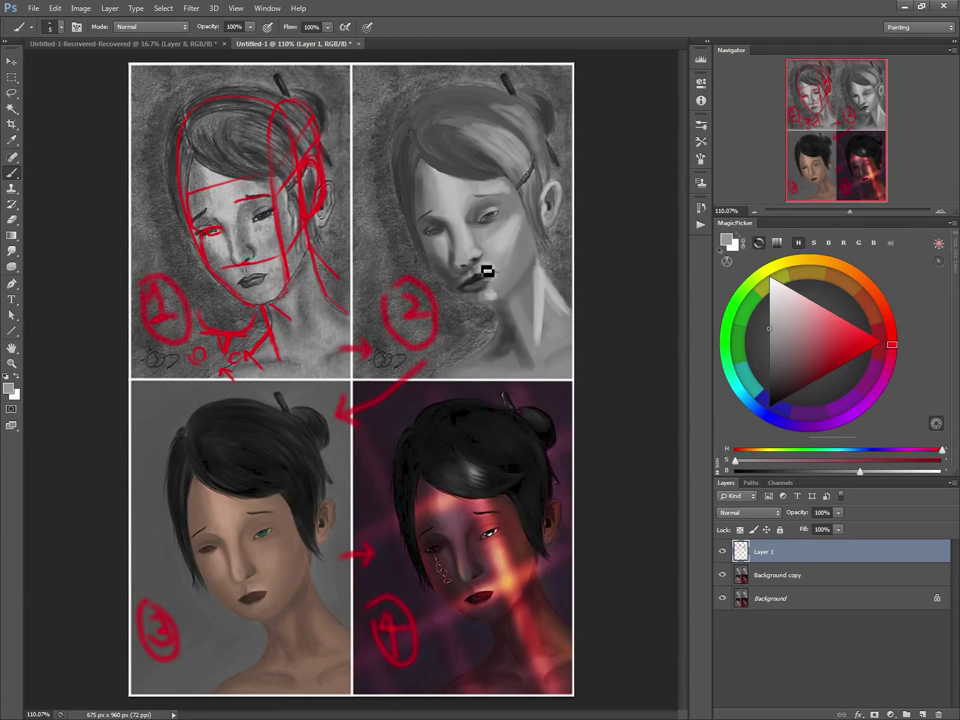
{"action": "mouse_move", "coordinate": [480, 278]}
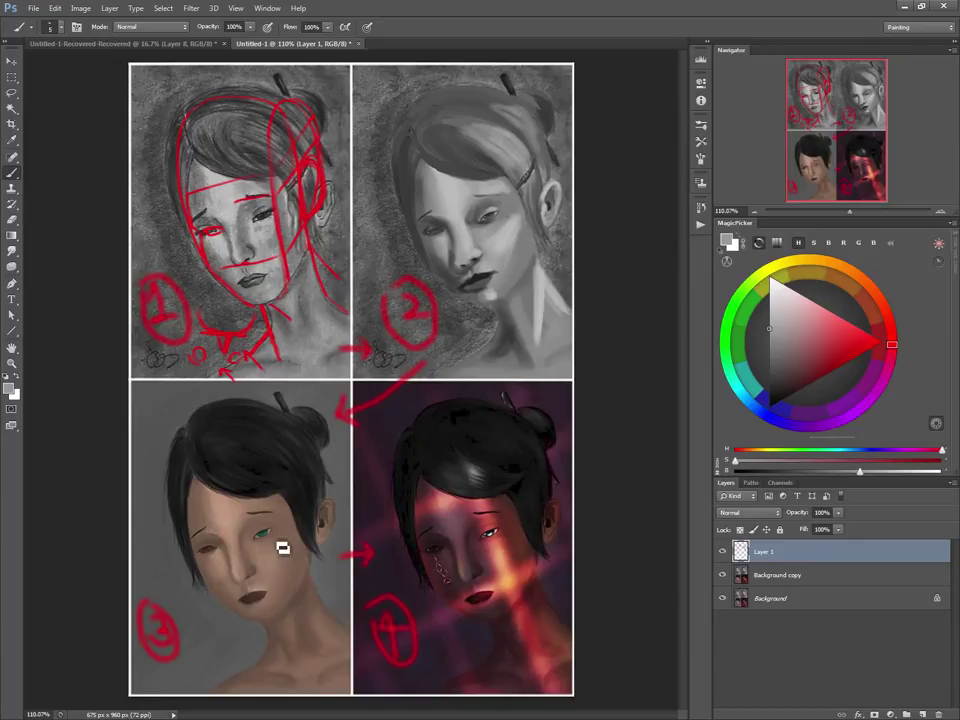
{"action": "mouse_move", "coordinate": [353, 576]}
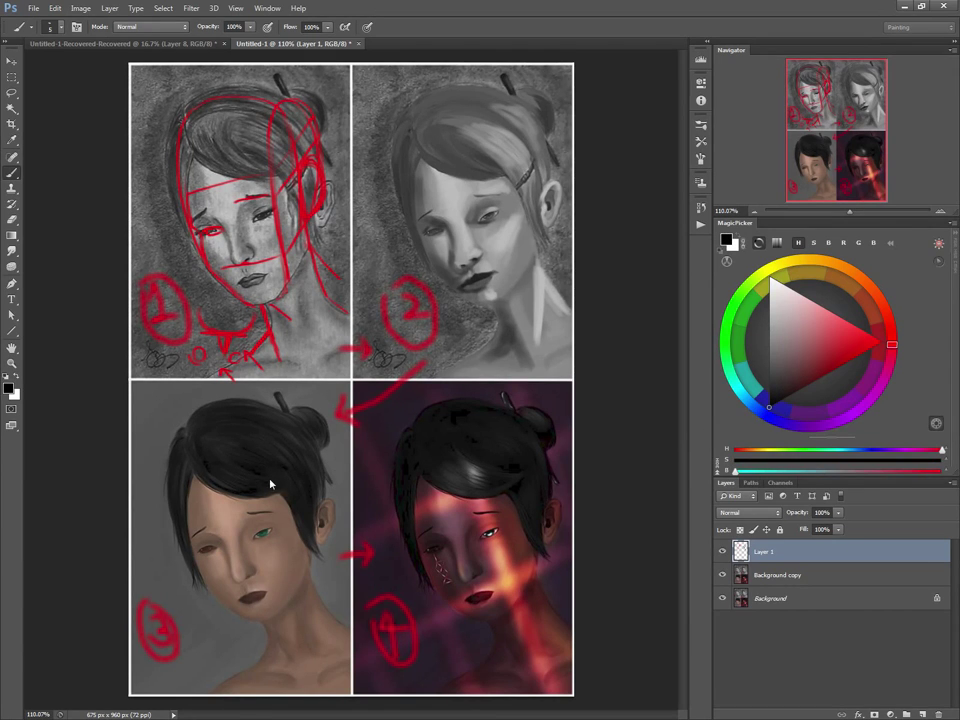
{"action": "mouse_move", "coordinate": [218, 553]}
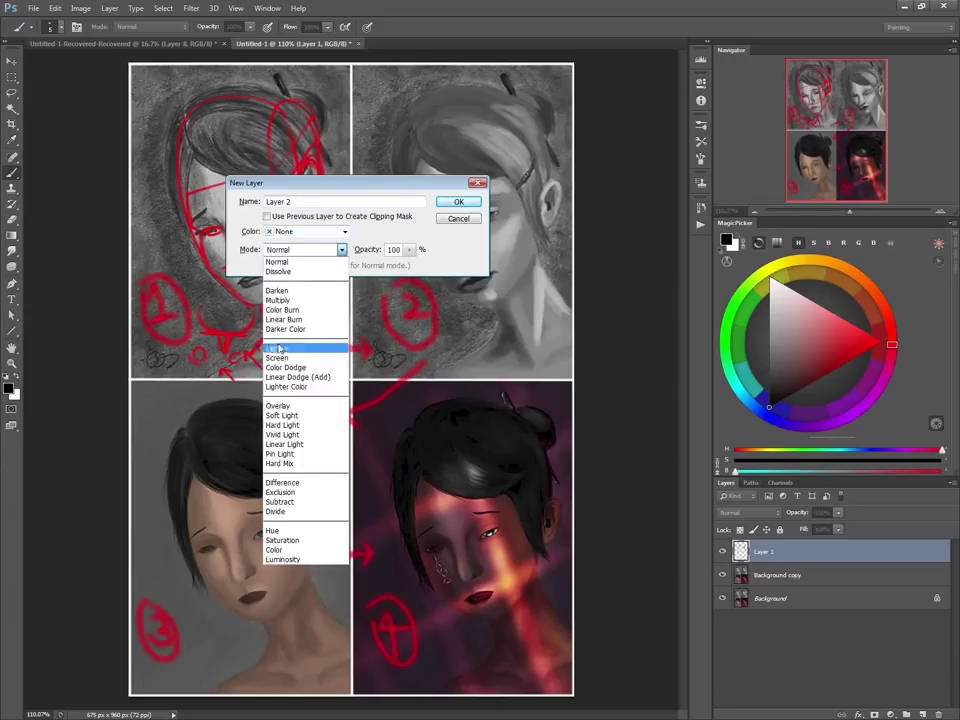
- Switch the black-filled Layer 2 to Saturation blend mode and hide it
{"action": "left_click", "coordinate": [457, 201]}
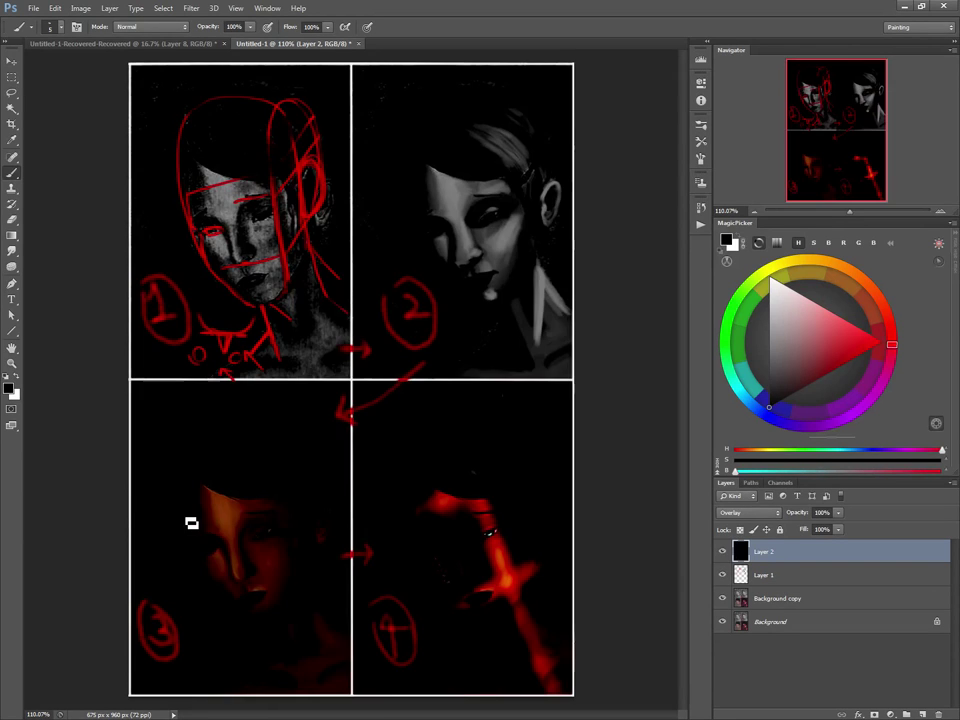
{"action": "left_click", "coordinate": [742, 512]}
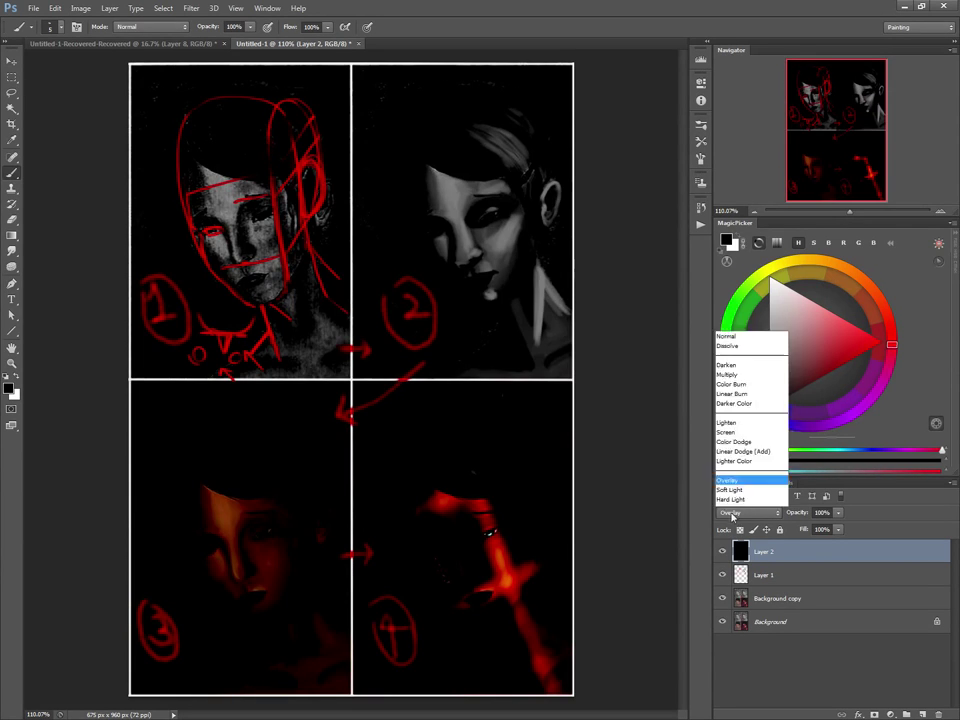
{"action": "left_click", "coordinate": [743, 512]}
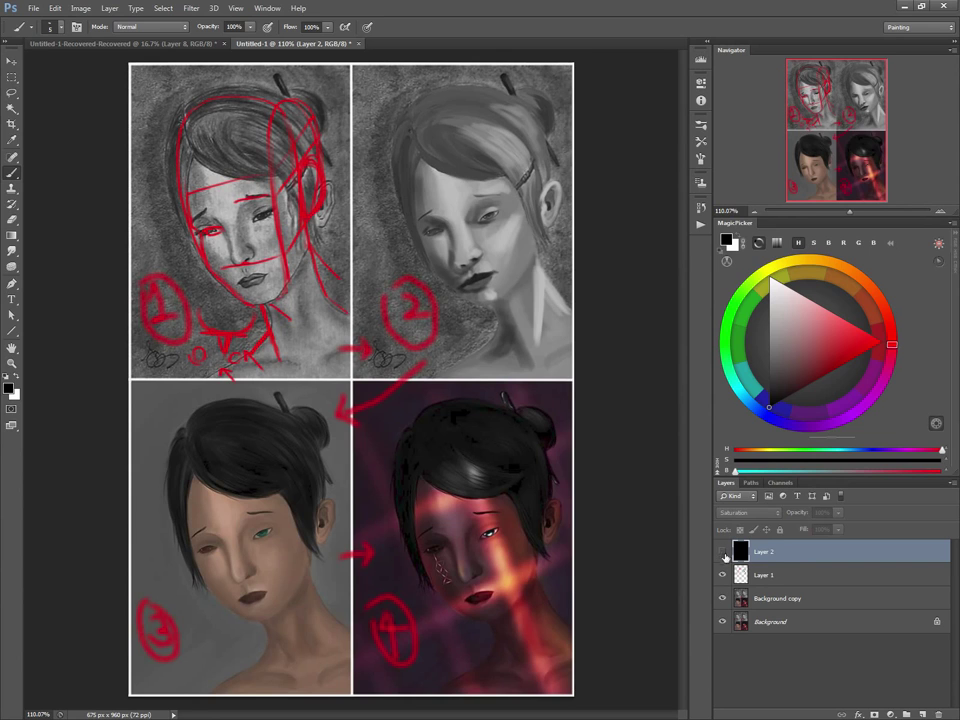
{"action": "left_click", "coordinate": [773, 575]}
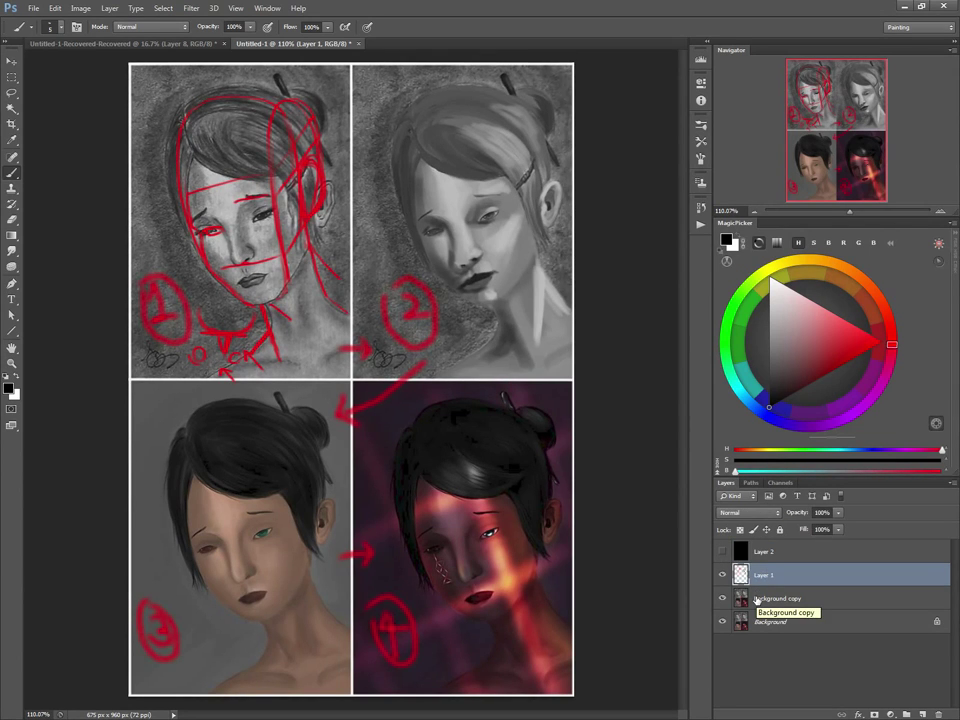
{"action": "mouse_move", "coordinate": [312, 257]}
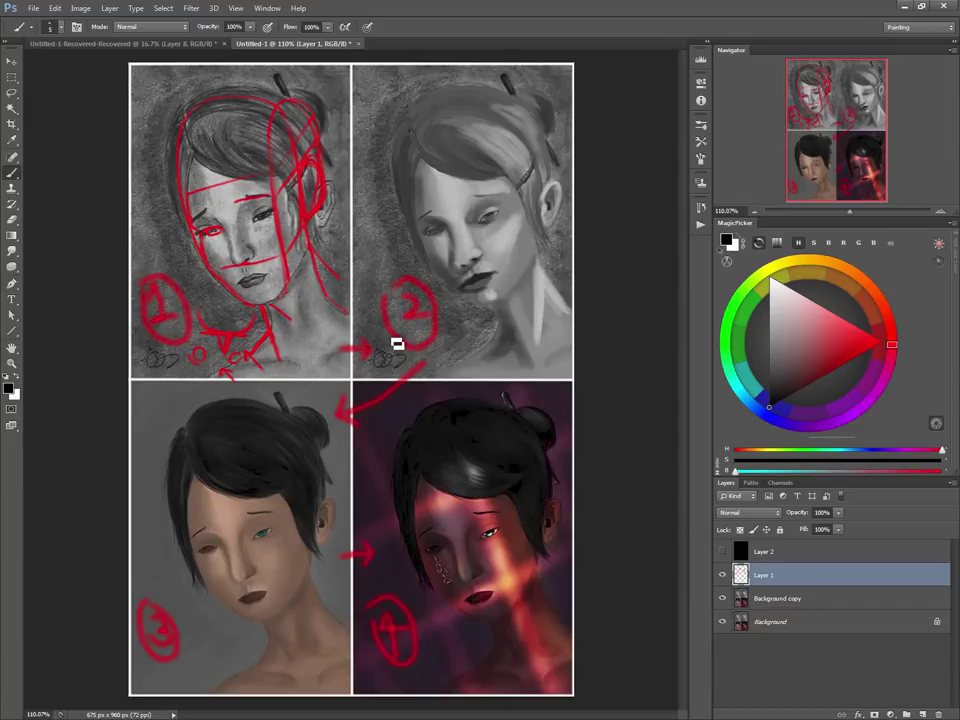
{"action": "mouse_move", "coordinate": [240, 569]}
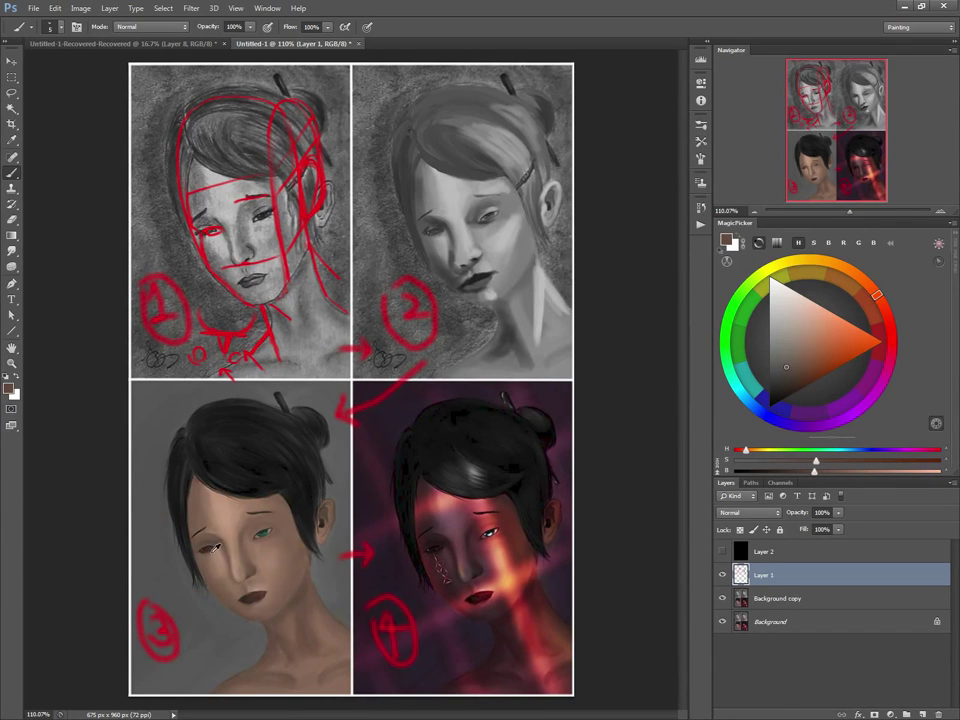
{"action": "mouse_move", "coordinate": [275, 617]}
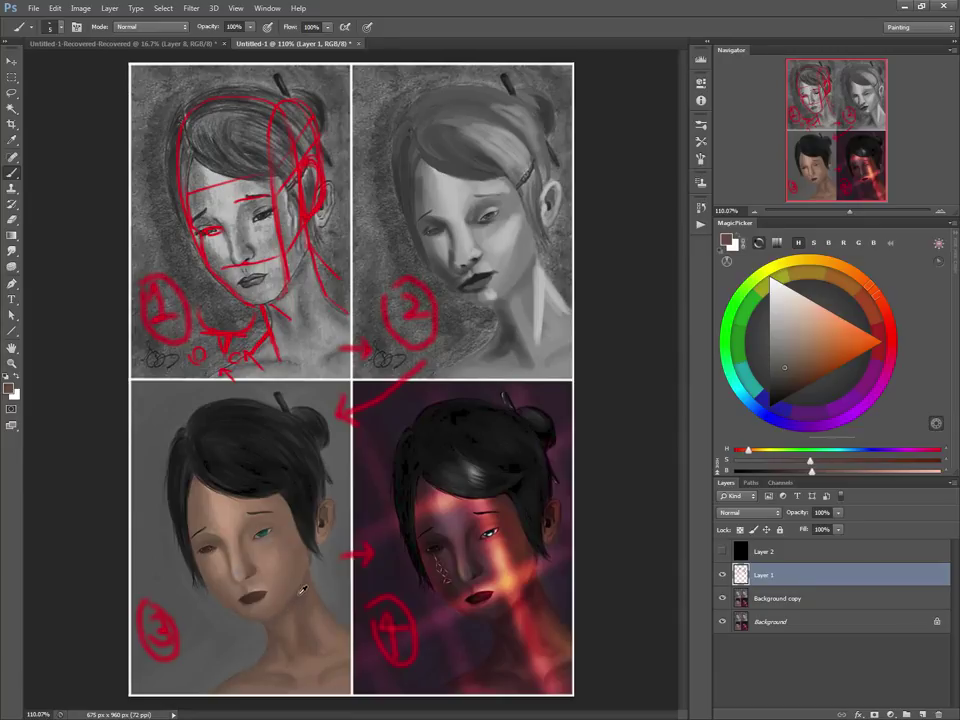
- Pick red in the MagicPicker and brush blush onto panel 3's cheeks
{"action": "left_click", "coordinate": [798, 388]}
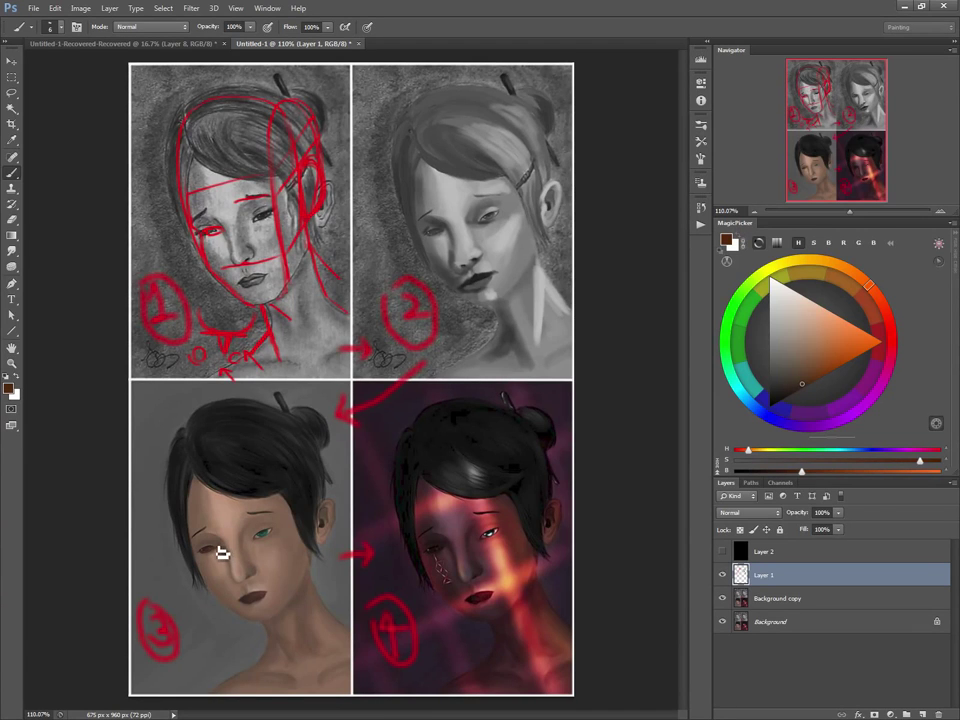
{"action": "left_click", "coordinate": [893, 330]}
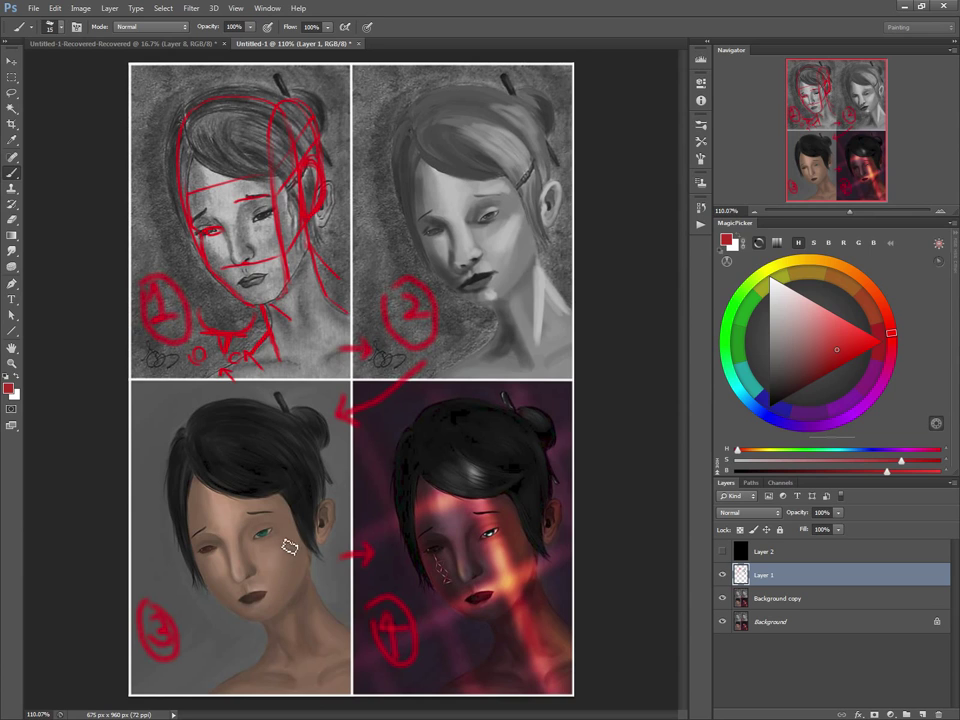
{"action": "left_click_drag", "start_coordinate": [290, 545], "coordinate": [255, 600]}
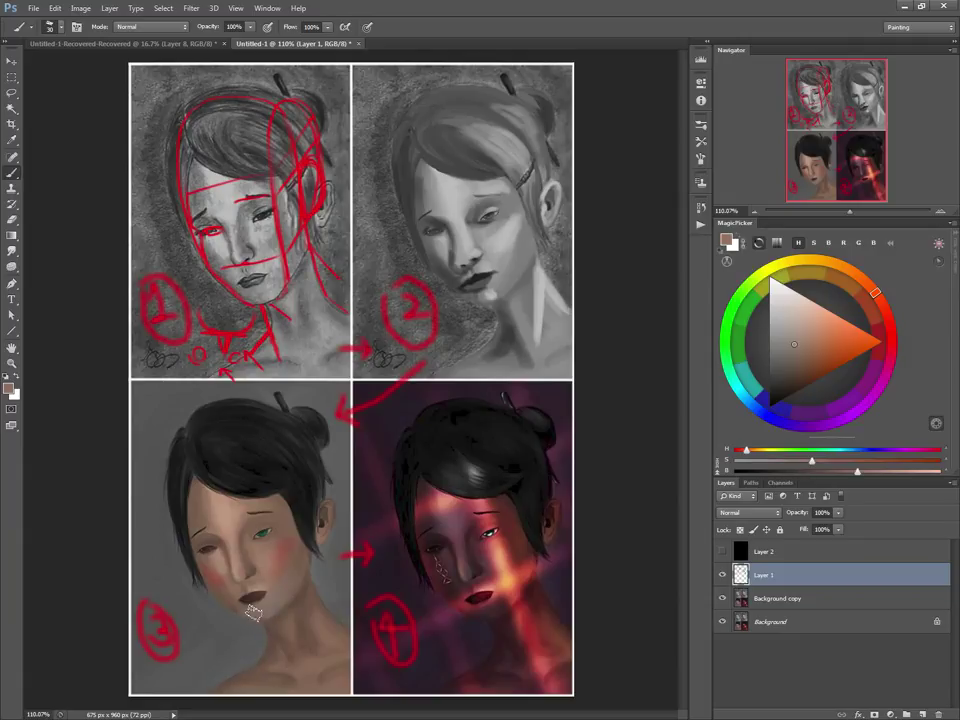
{"action": "left_click", "coordinate": [802, 311]}
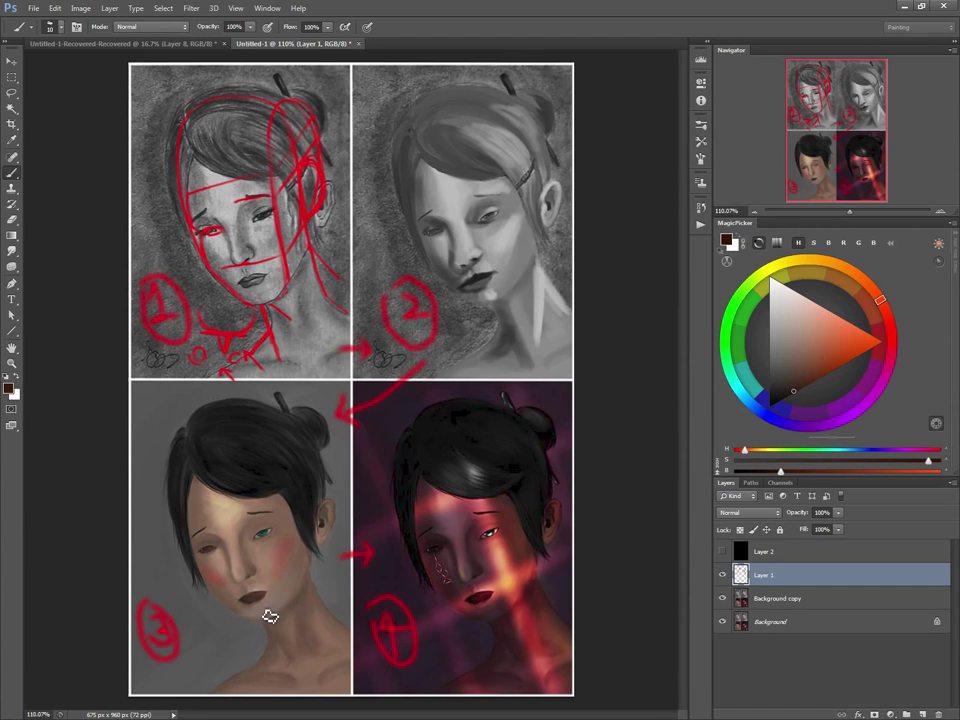
{"action": "mouse_move", "coordinate": [275, 630]}
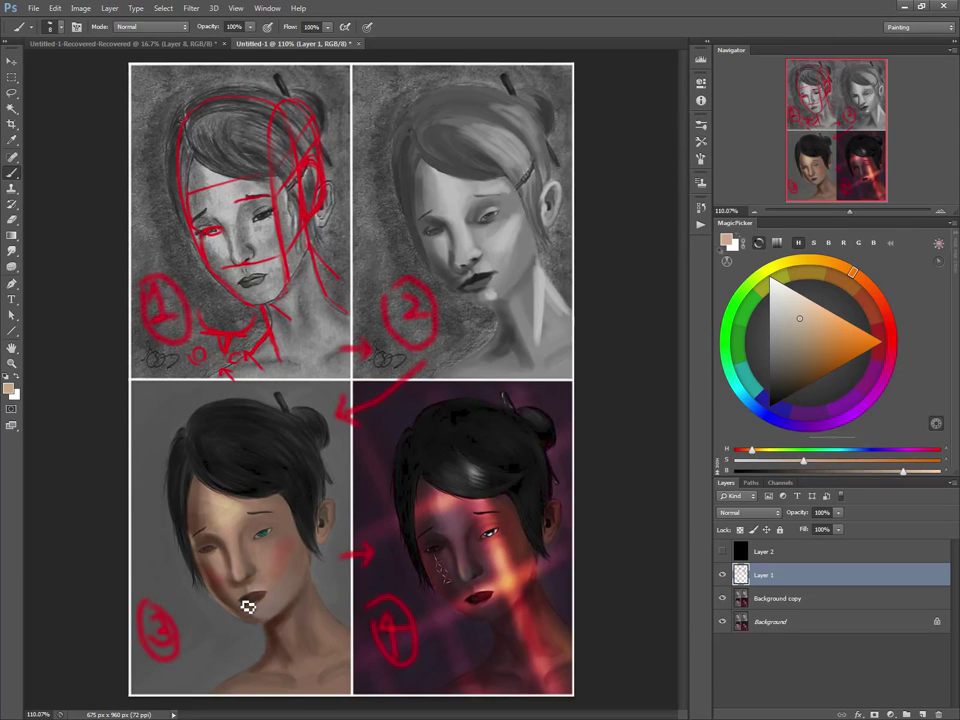
{"action": "mouse_move", "coordinate": [248, 617]}
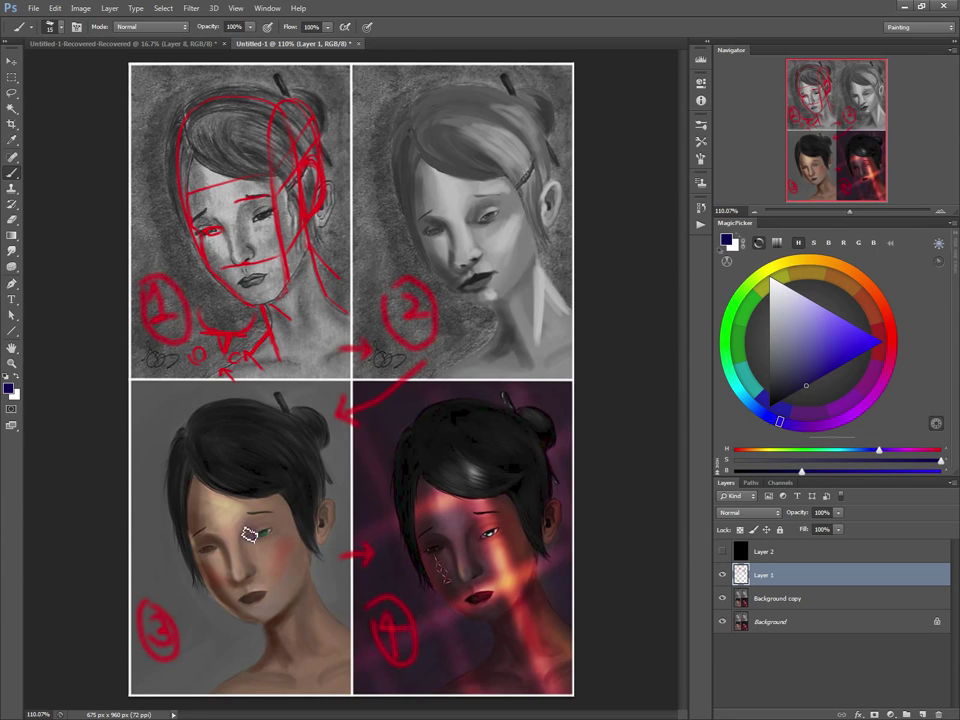
- Paint a blue-purple shadow stroke down panel 3's jaw and neck
{"action": "left_click_drag", "start_coordinate": [250, 535], "coordinate": [260, 588]}
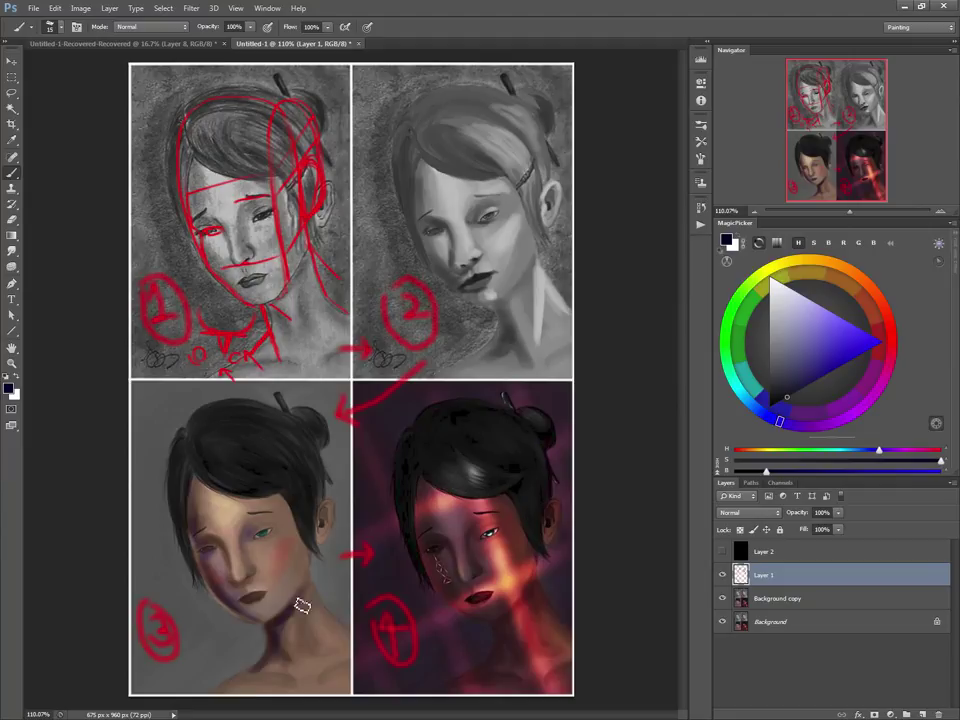
{"action": "mouse_move", "coordinate": [256, 687]}
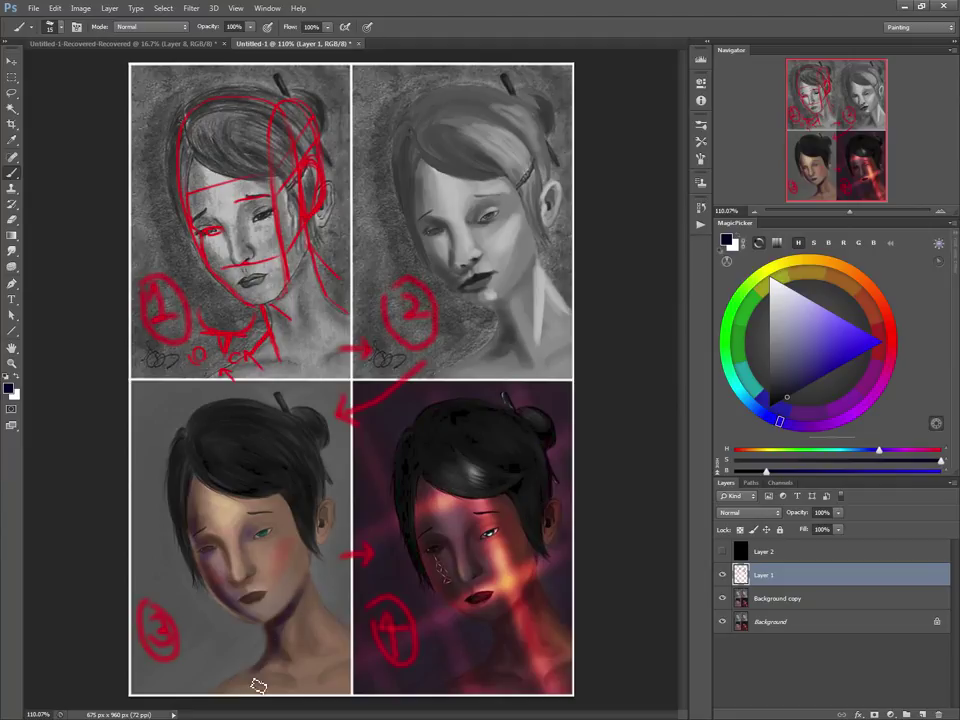
{"action": "mouse_move", "coordinate": [251, 485]}
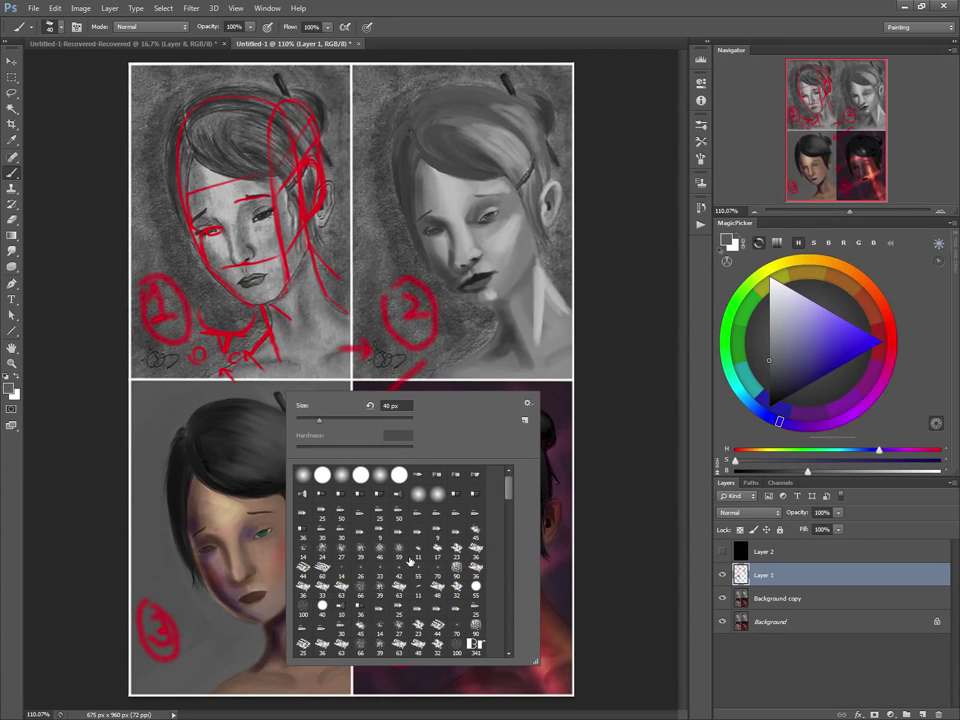
- Pick a scatter brush preset and stamp black dots beside panel 2's neck
{"action": "scroll", "scroll_direction": "down", "scroll_amount": 3}
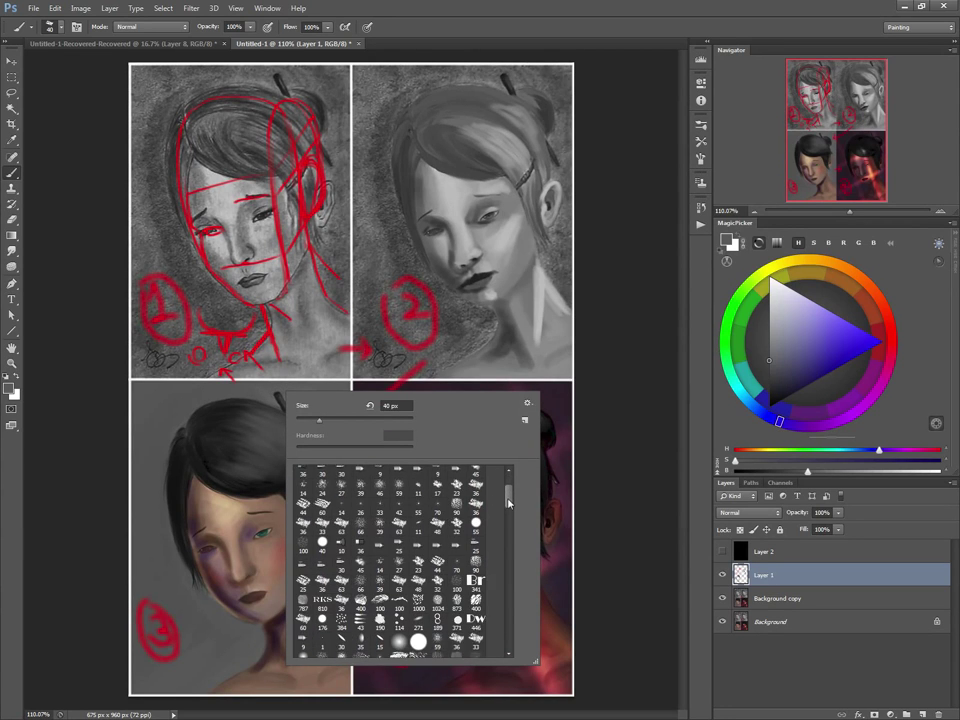
{"action": "scroll", "scroll_direction": "down", "scroll_amount": 3}
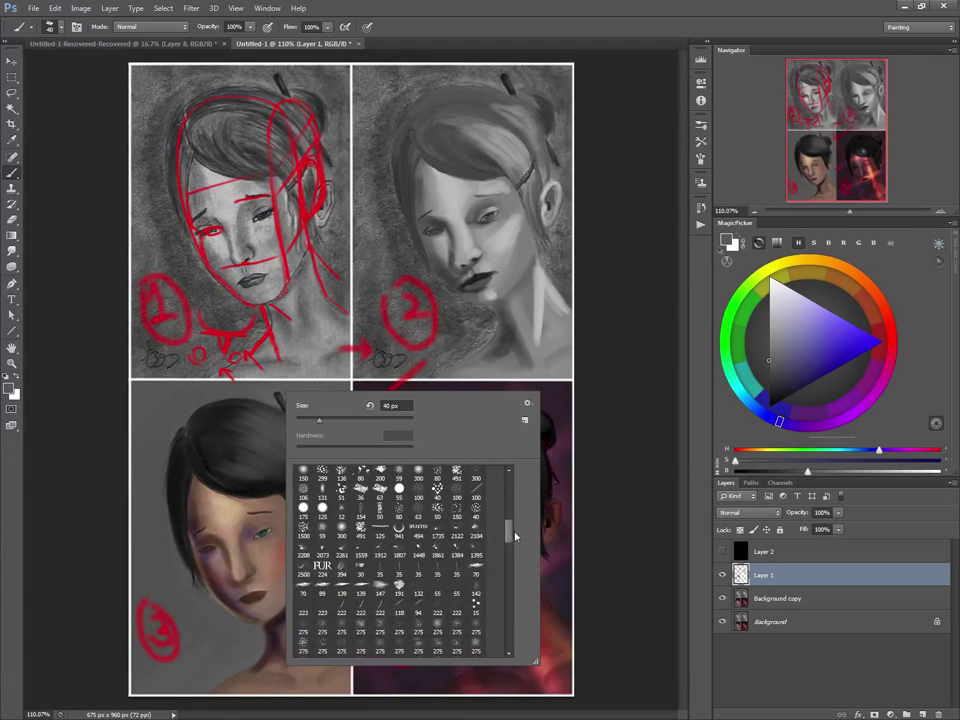
{"action": "scroll", "scroll_direction": "down", "scroll_amount": 3}
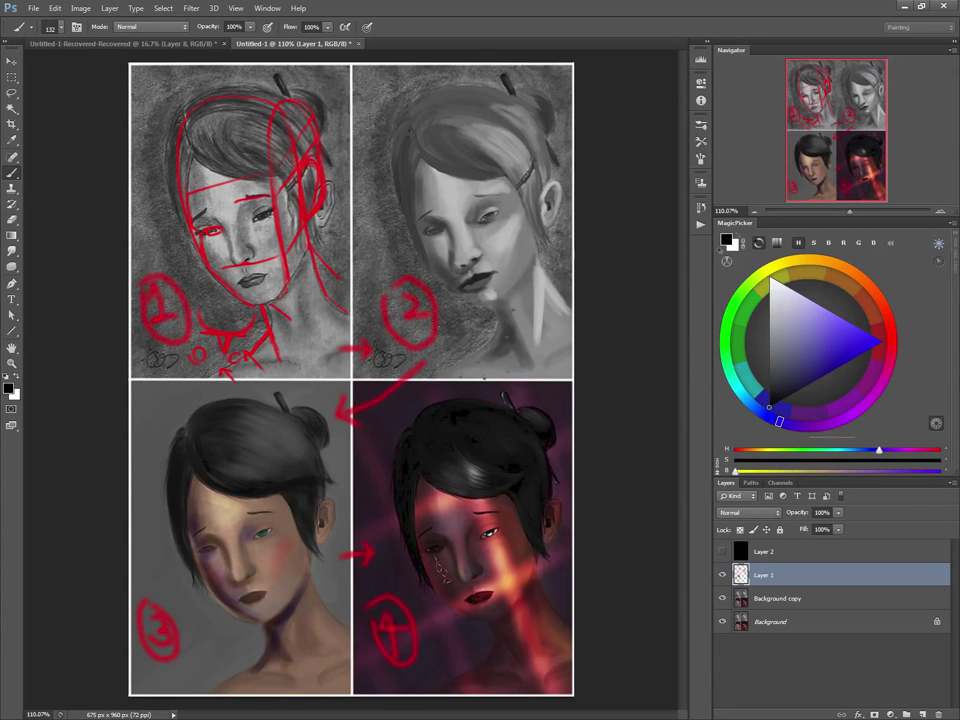
{"action": "left_click", "coordinate": [480, 335]}
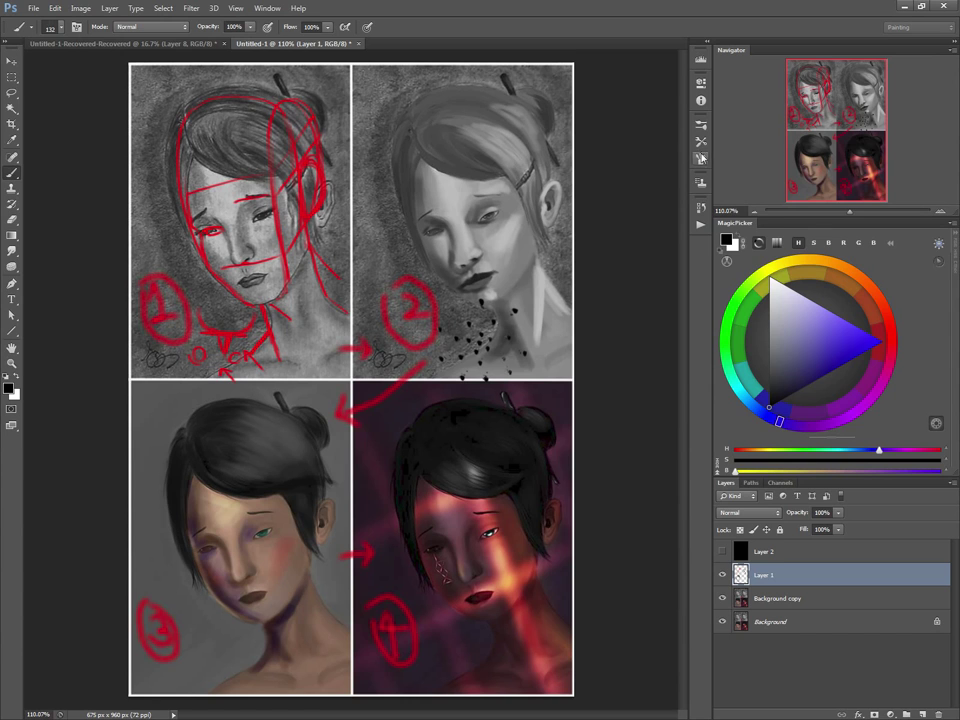
{"action": "left_click", "coordinate": [701, 159]}
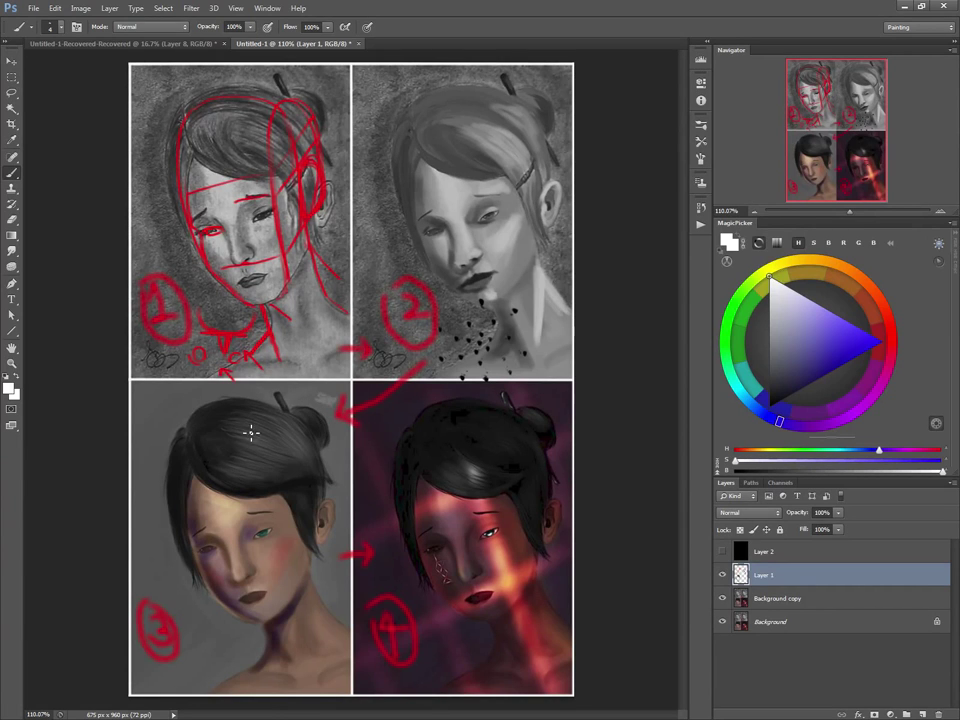
{"action": "mouse_move", "coordinate": [277, 435]}
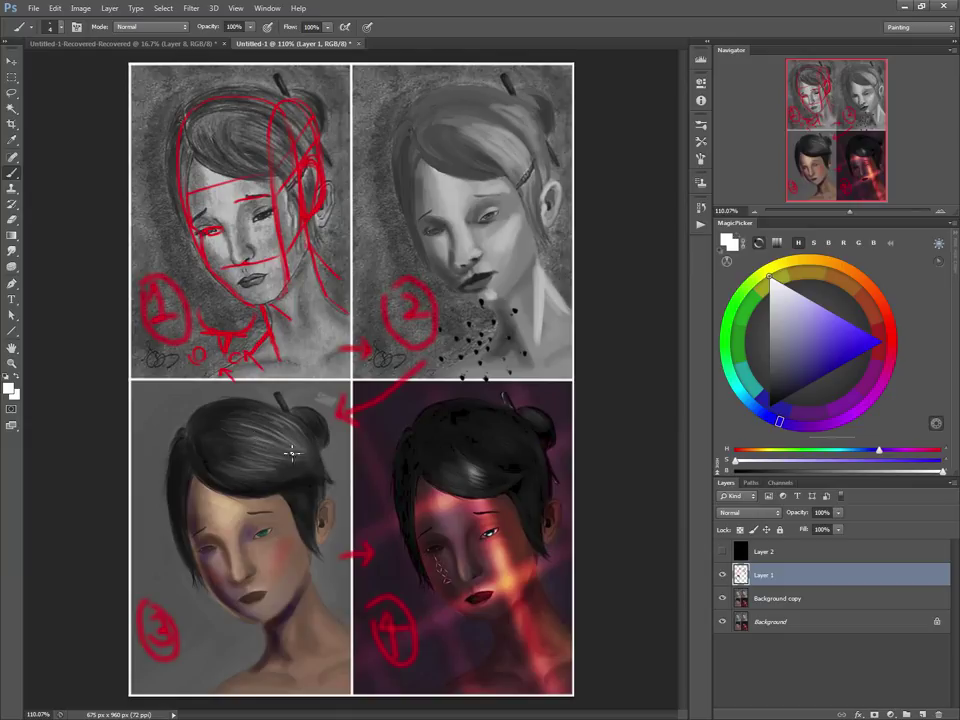
{"action": "mouse_move", "coordinate": [282, 476]}
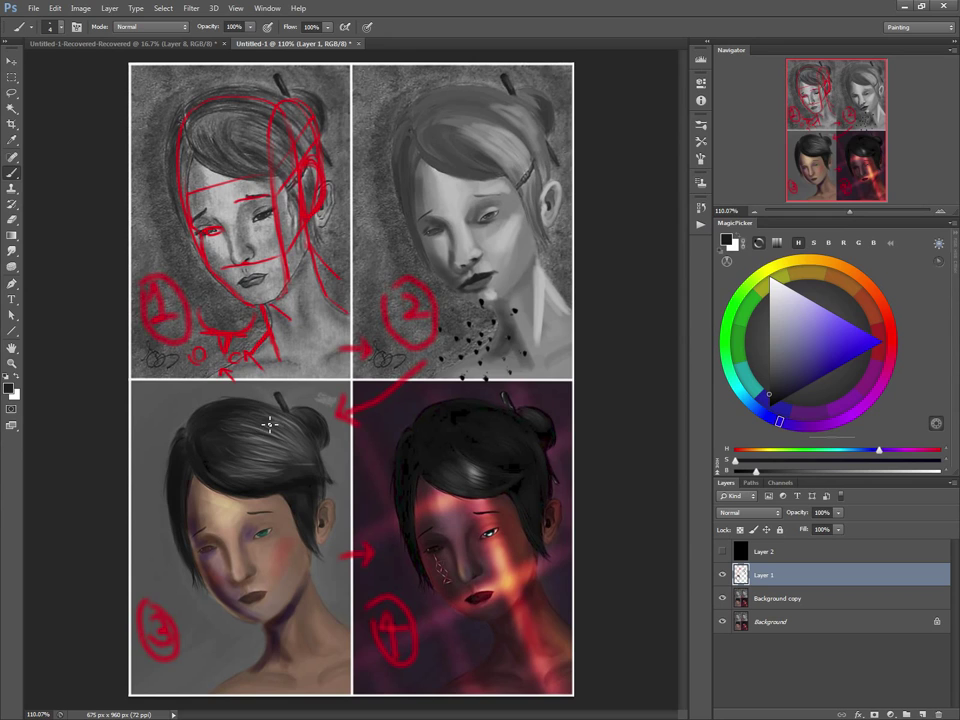
{"action": "mouse_move", "coordinate": [228, 391]}
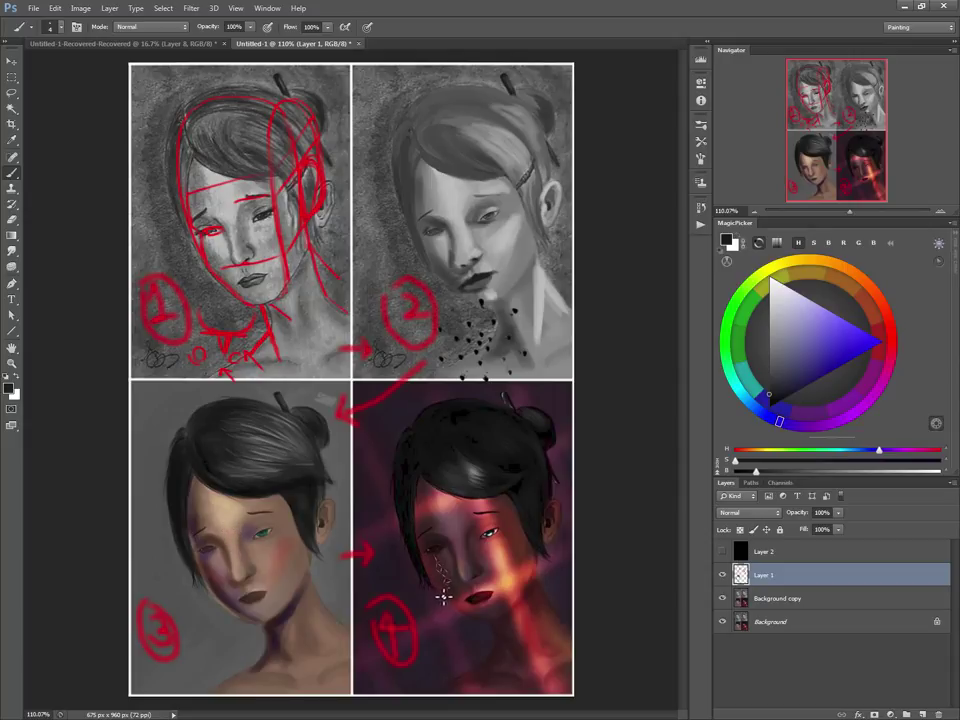
{"action": "mouse_move", "coordinate": [464, 625]}
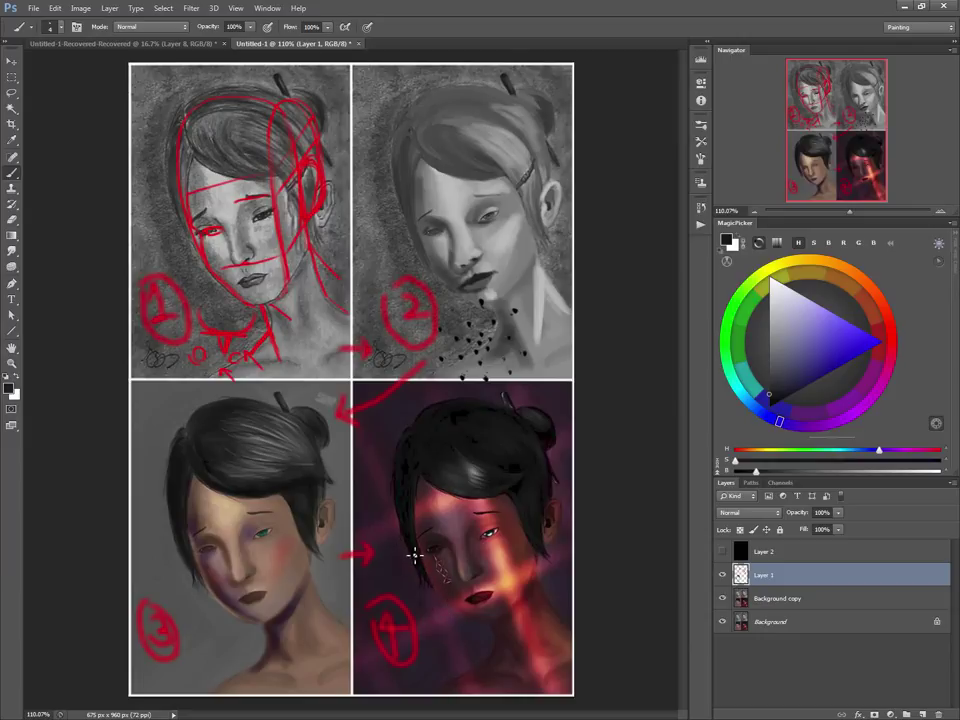
{"action": "mouse_move", "coordinate": [401, 621]}
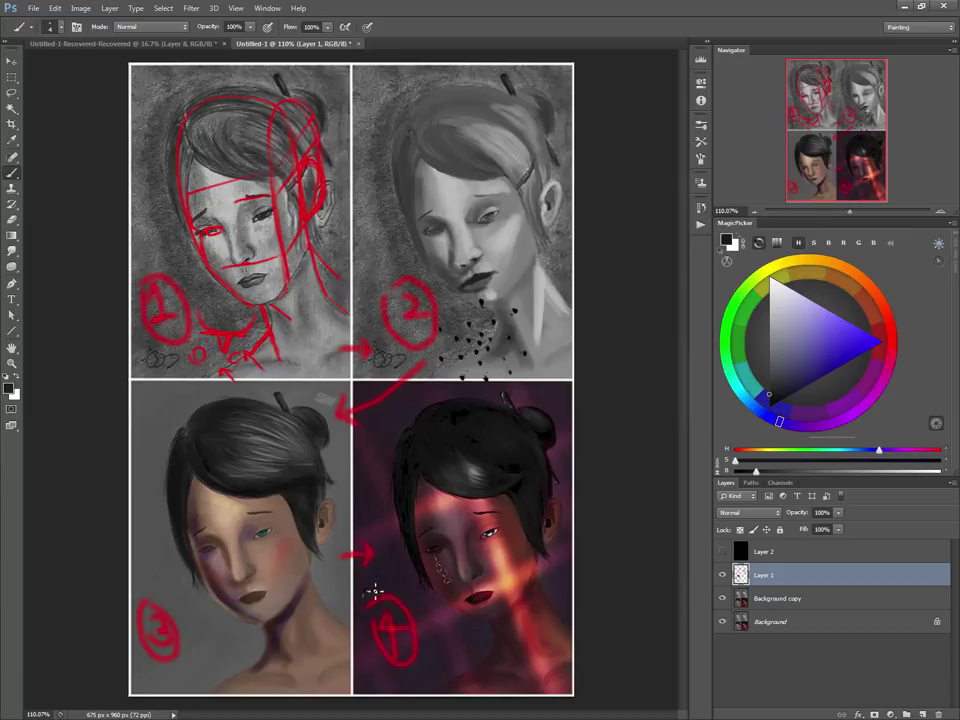
{"action": "mouse_move", "coordinate": [415, 603]}
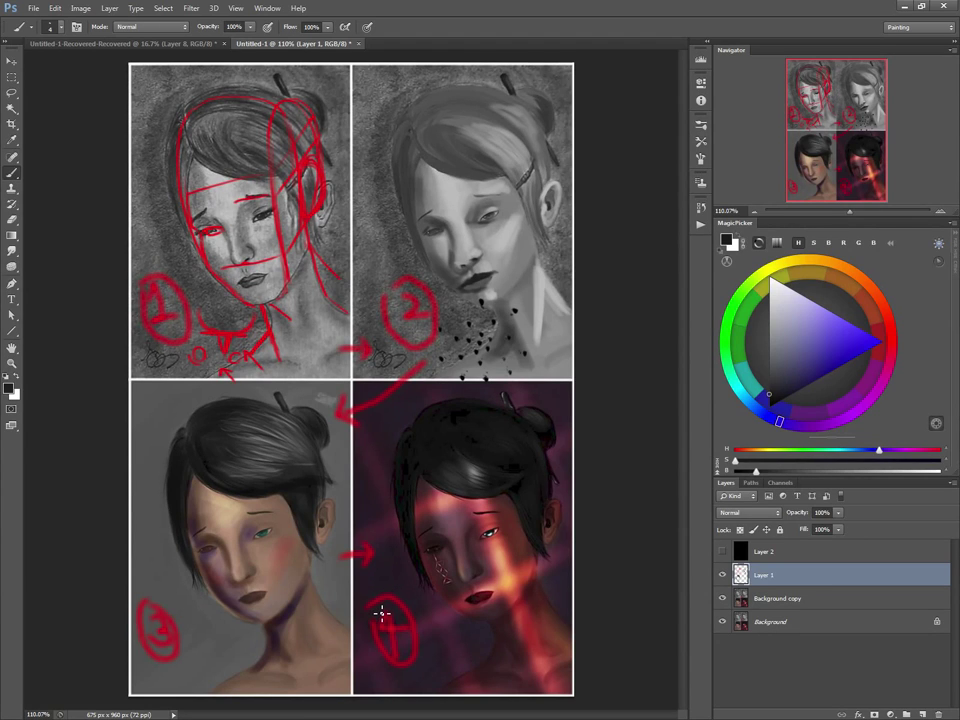
{"action": "mouse_move", "coordinate": [367, 598]}
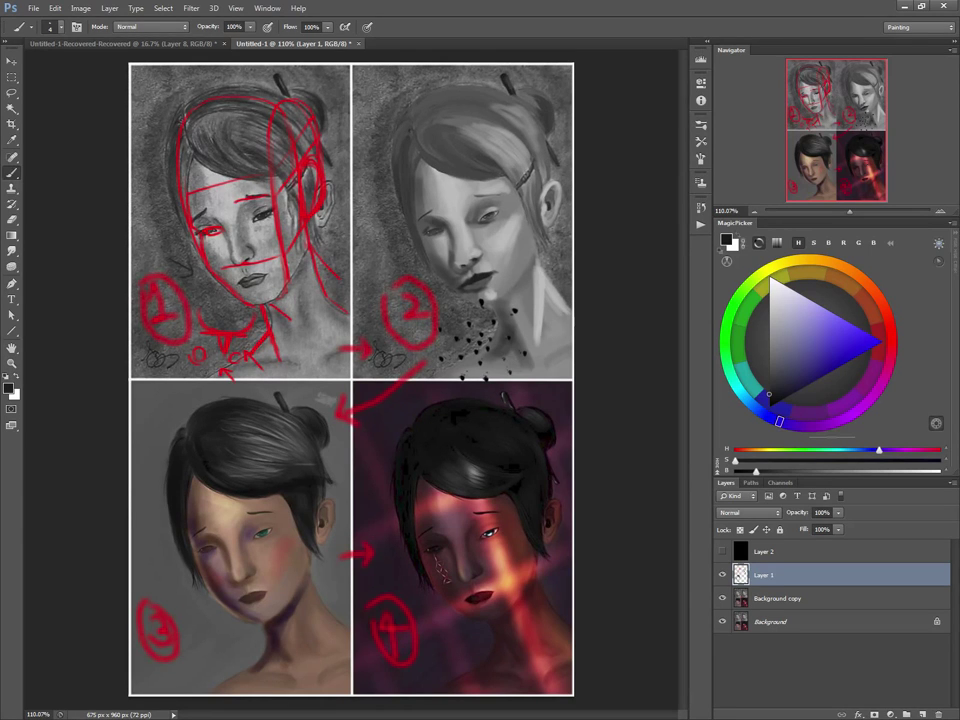
{"action": "left_click", "coordinate": [887, 342]}
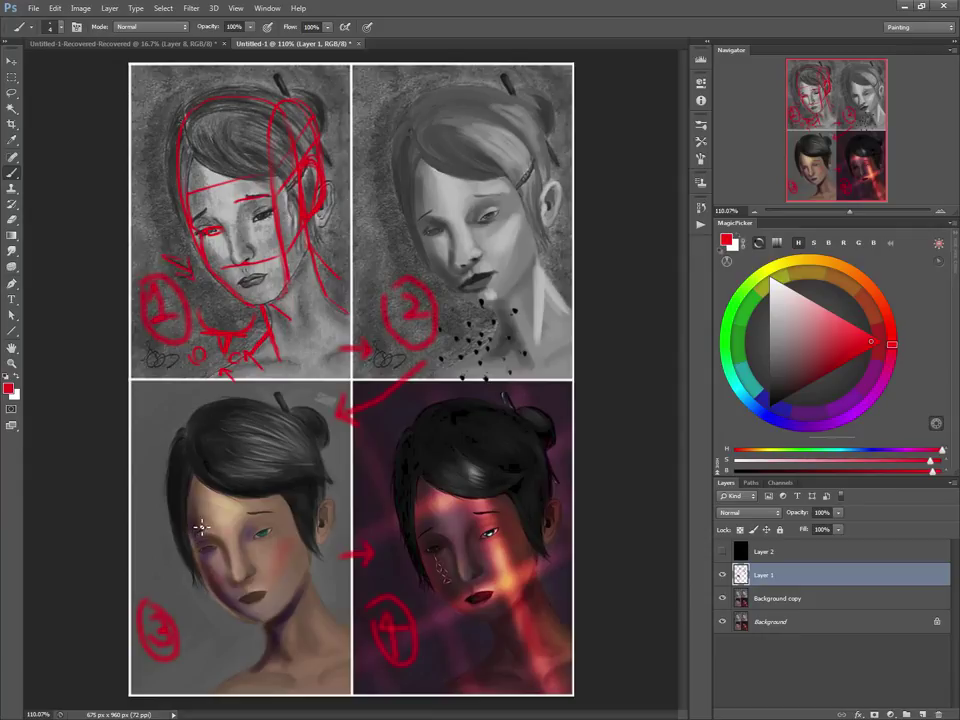
{"action": "mouse_move", "coordinate": [222, 546]}
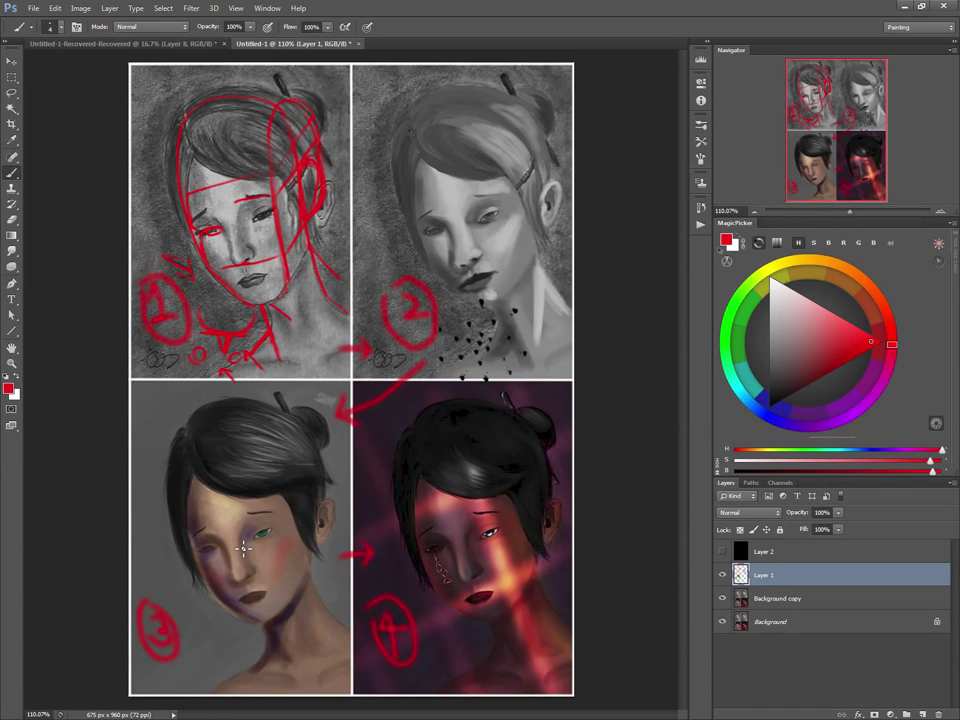
{"action": "mouse_move", "coordinate": [436, 612]}
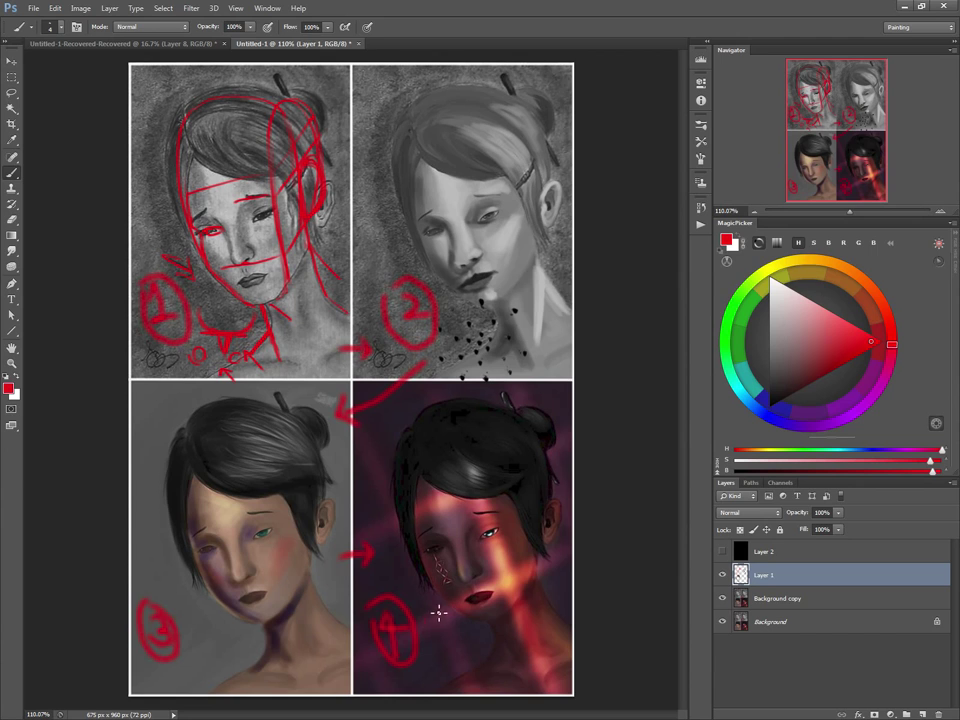
{"action": "mouse_move", "coordinate": [458, 606]}
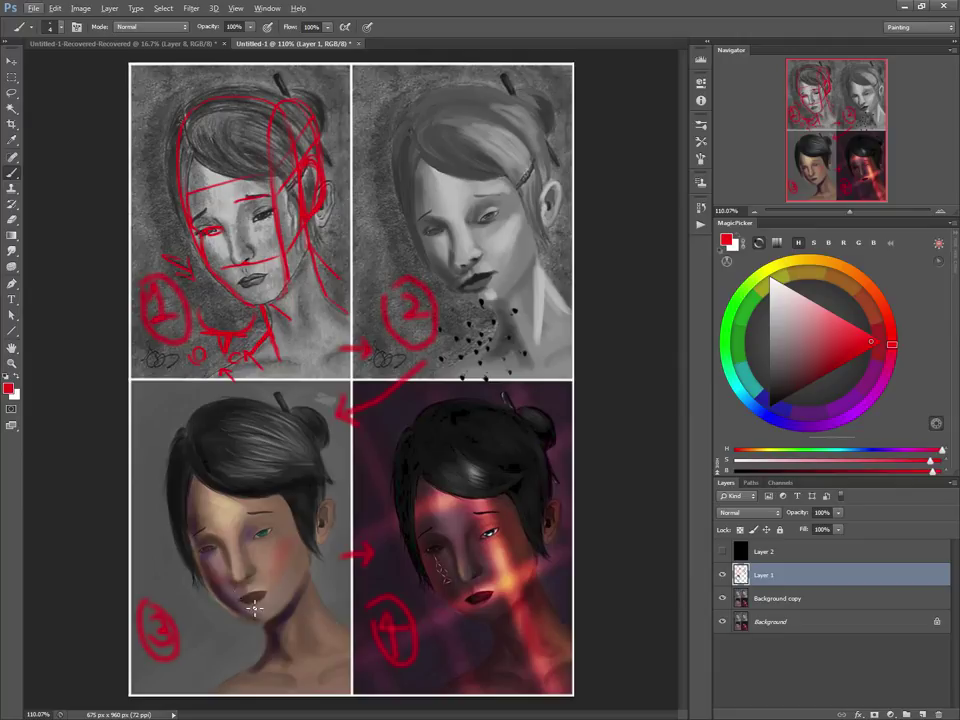
{"action": "mouse_move", "coordinate": [209, 616]}
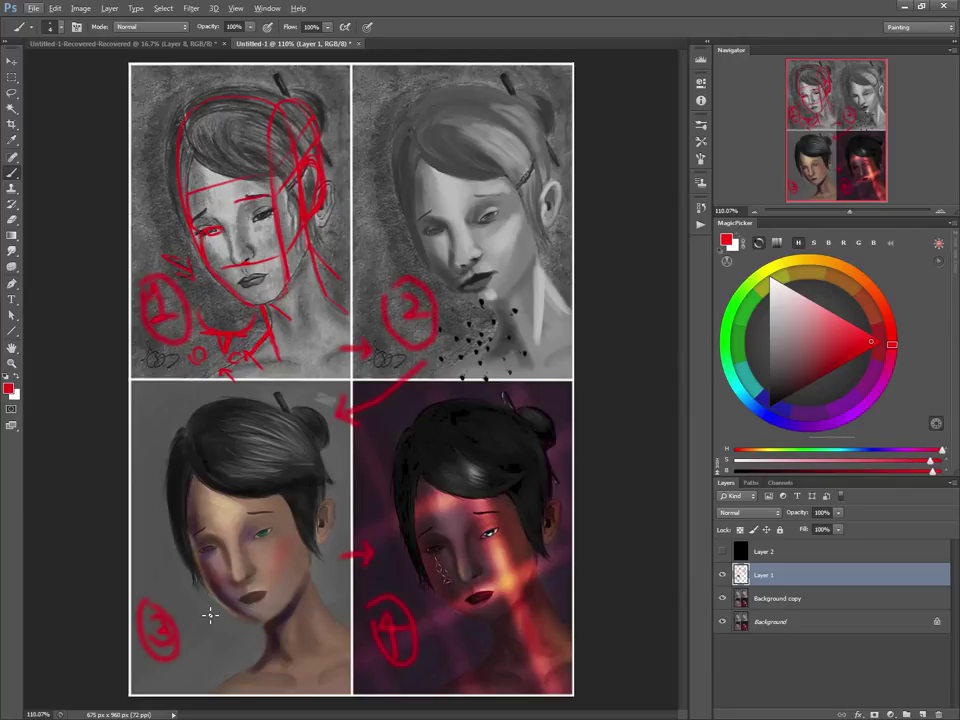